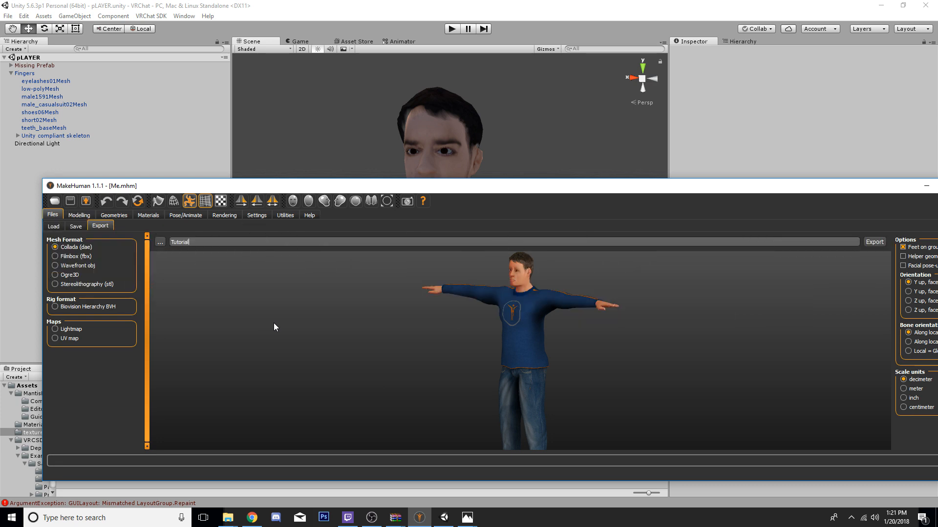
mouse_move(416, 323)
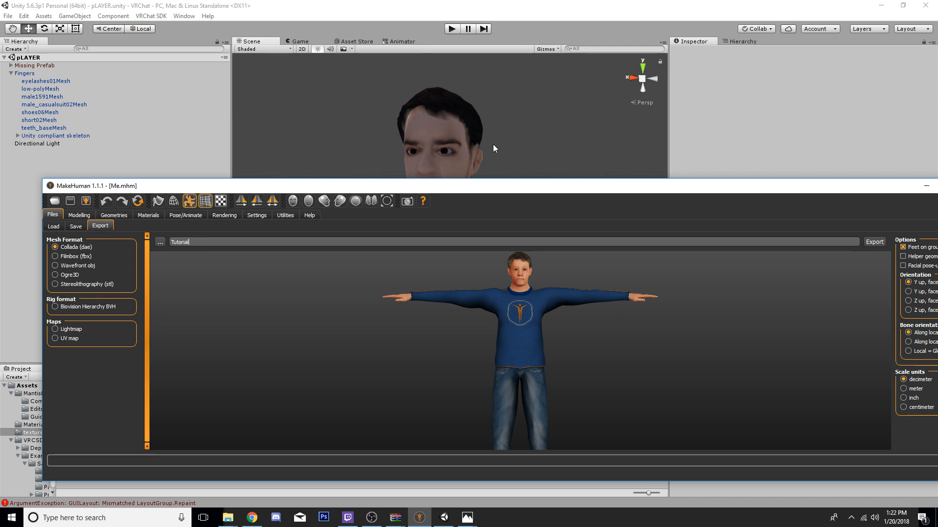
mouse_move(32, 219)
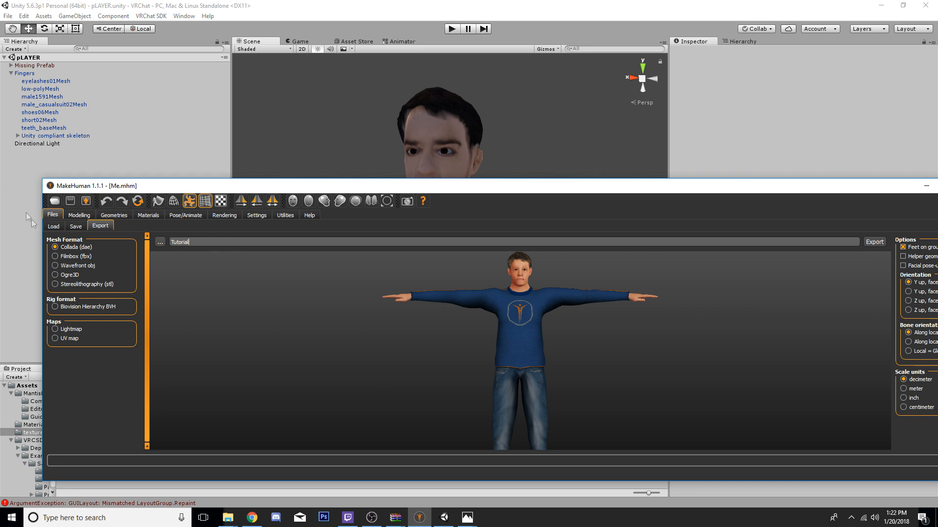
mouse_move(91, 193)
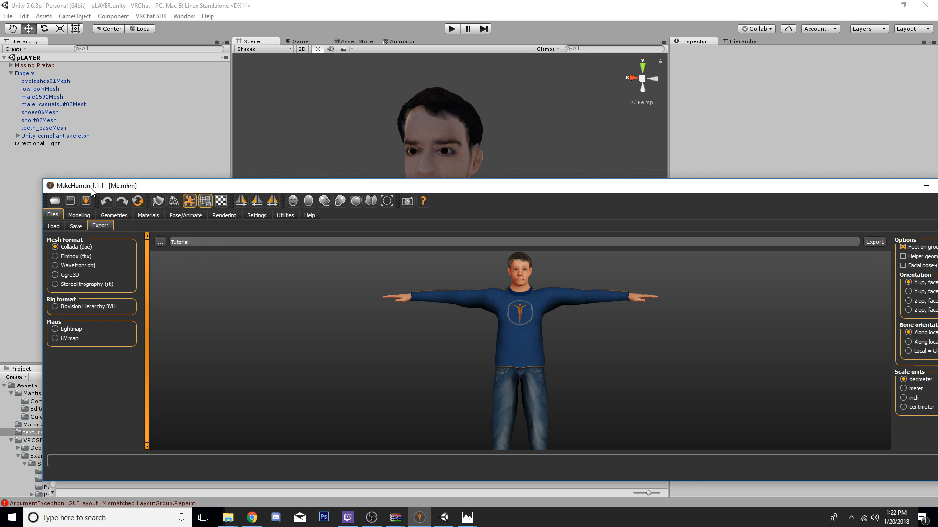
mouse_move(754, 376)
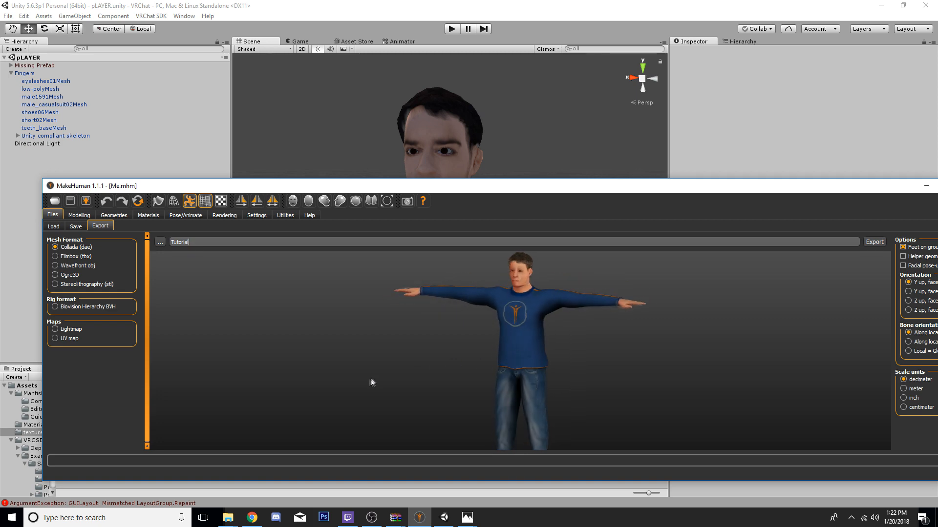
mouse_move(228, 518)
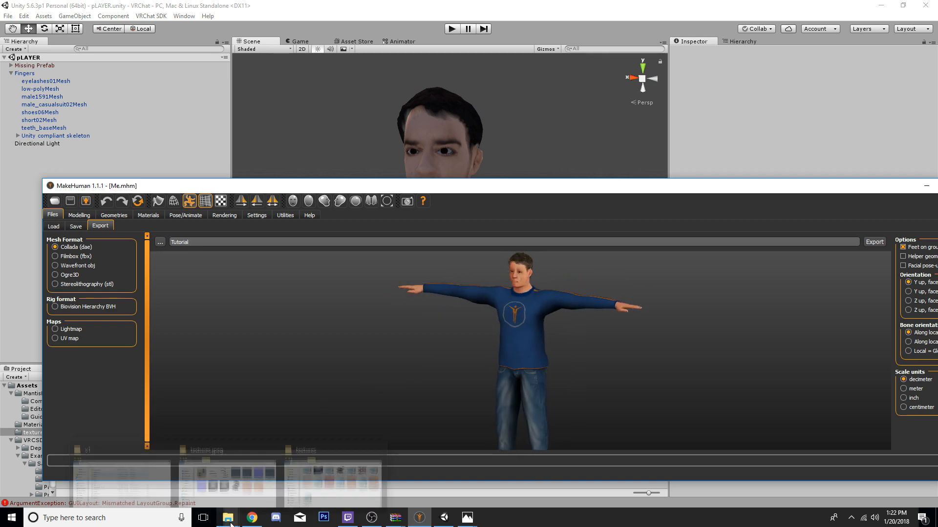
Bring up Chrome's MakeHuman Unity Rig page with its unity.mhskel and default_weights.mhw downloads.
click(251, 518)
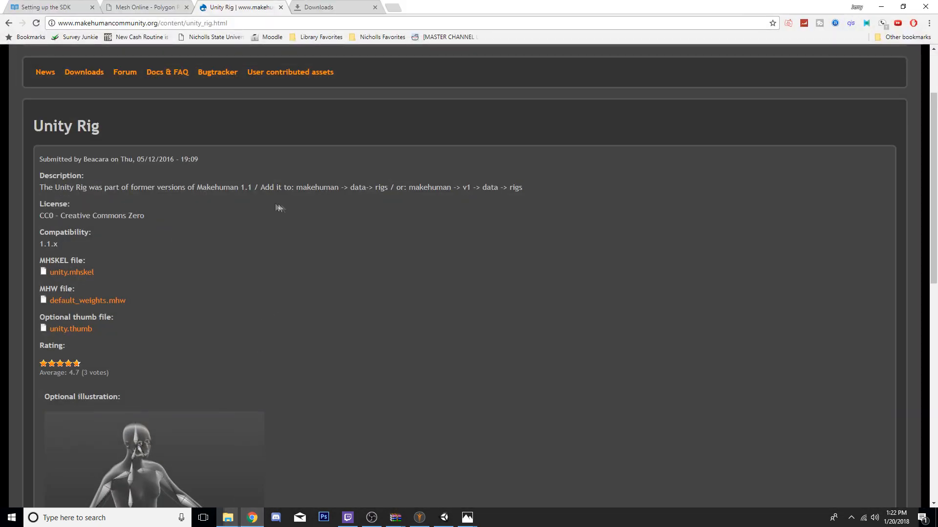
double_click(66, 125)
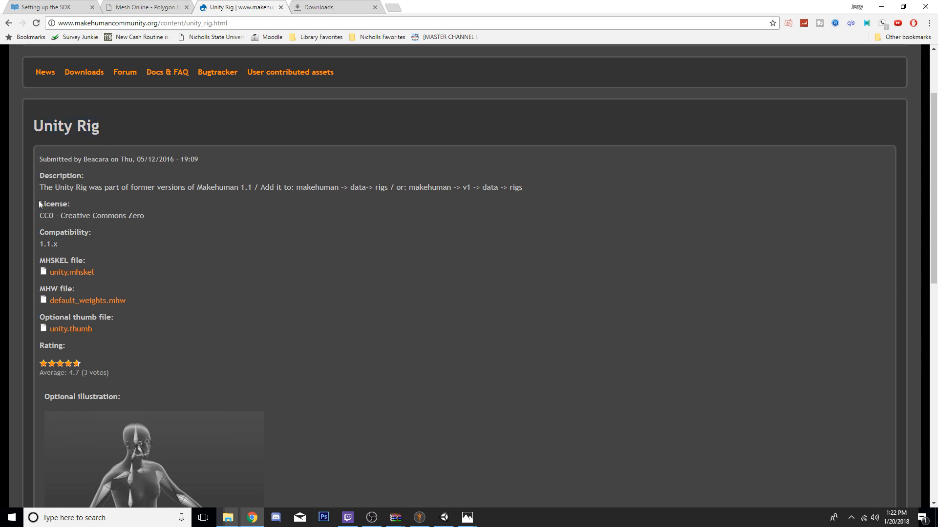
mouse_move(422, 511)
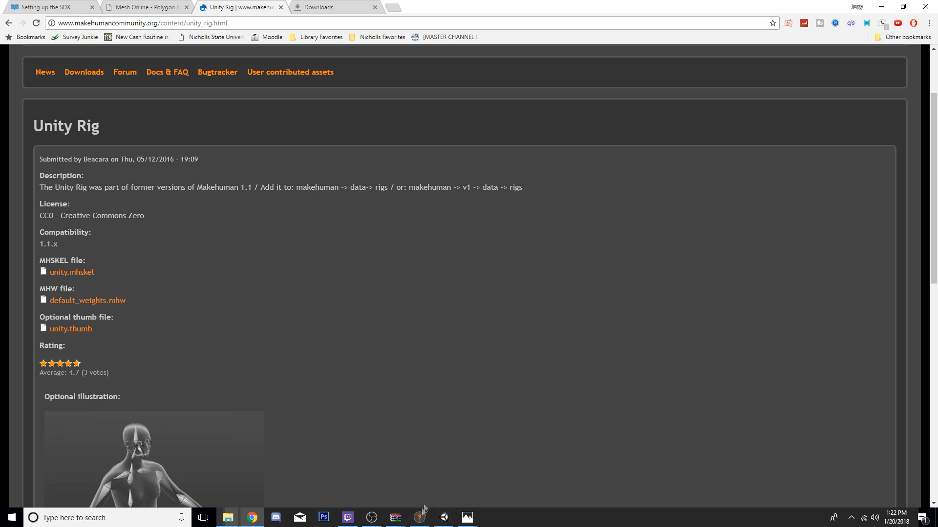
click(418, 518)
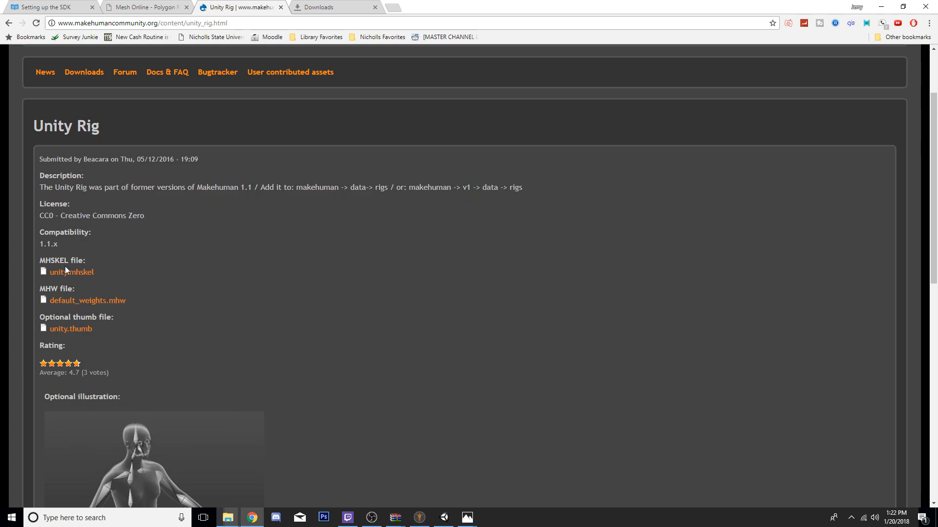
double_click(66, 126)
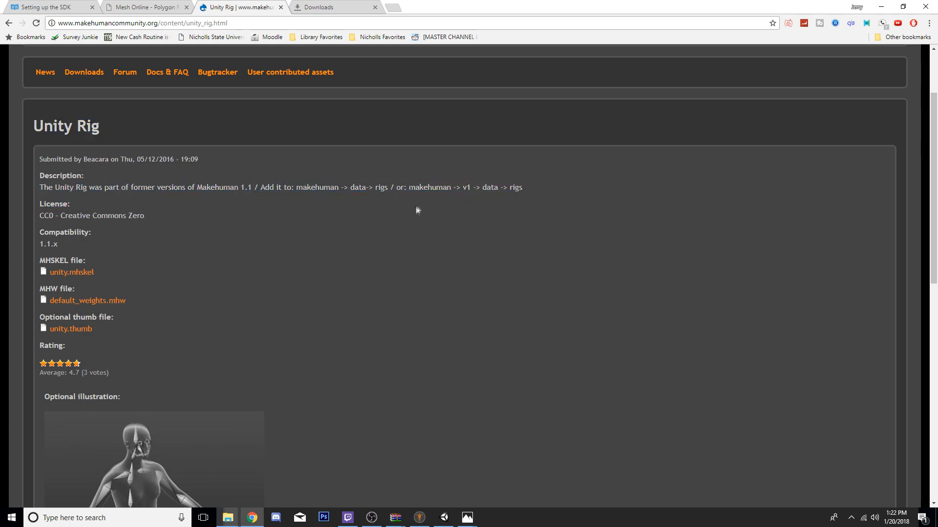
mouse_move(227, 517)
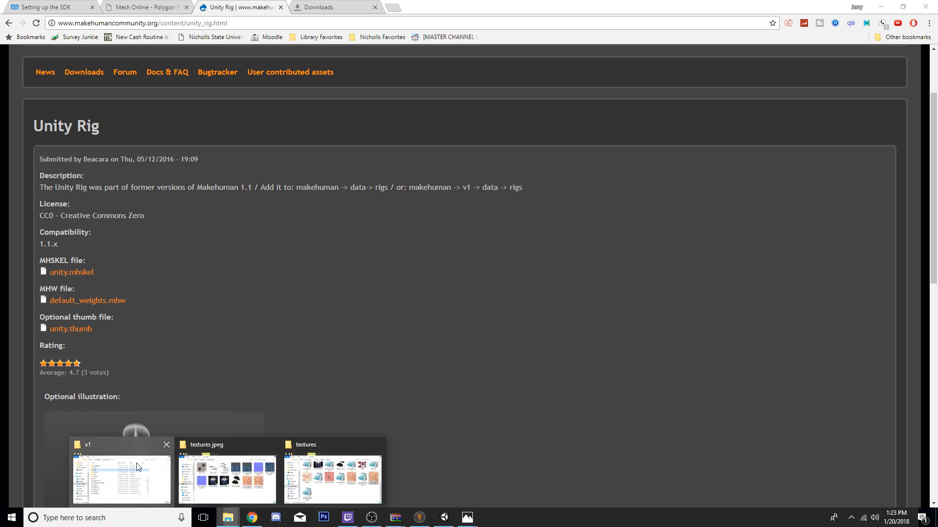
Check that the makehuman v1 data rigs folder holds unity.mhskel and default_weights.mhw.
click(120, 478)
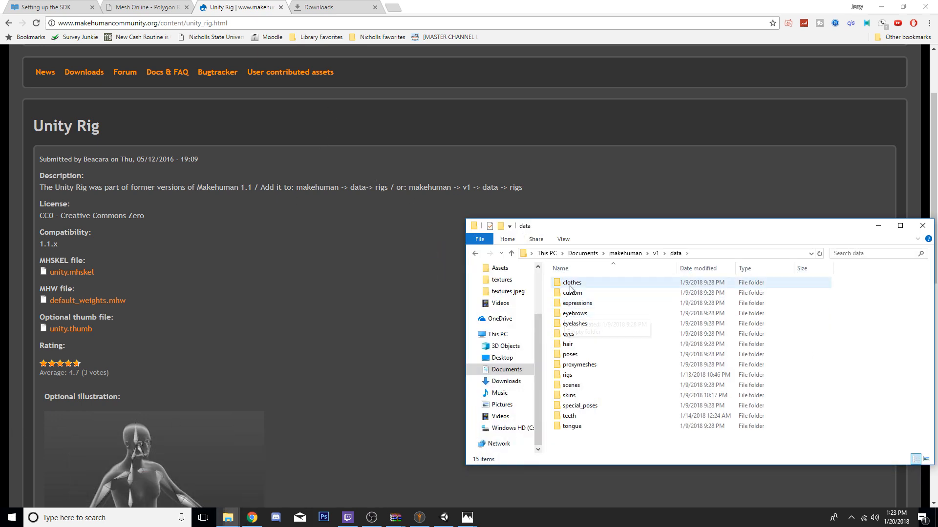
double_click(567, 374)
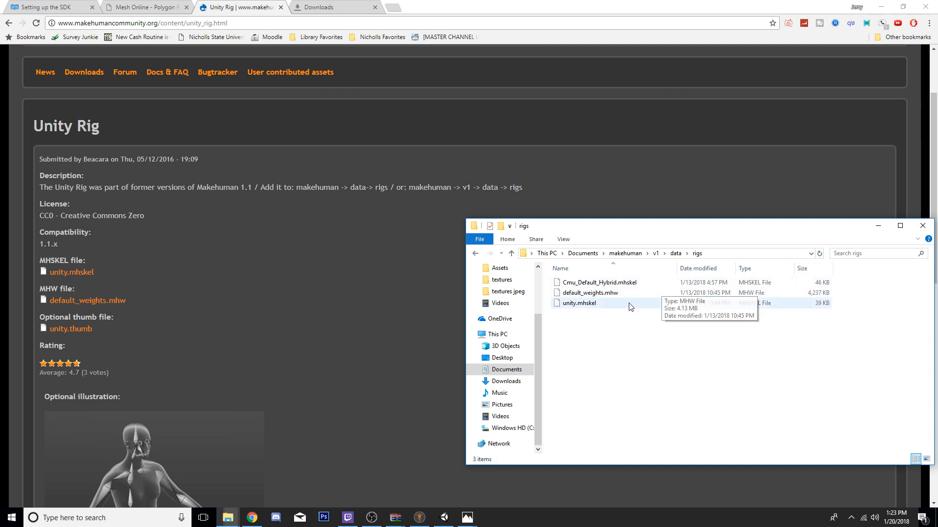
mouse_move(419, 518)
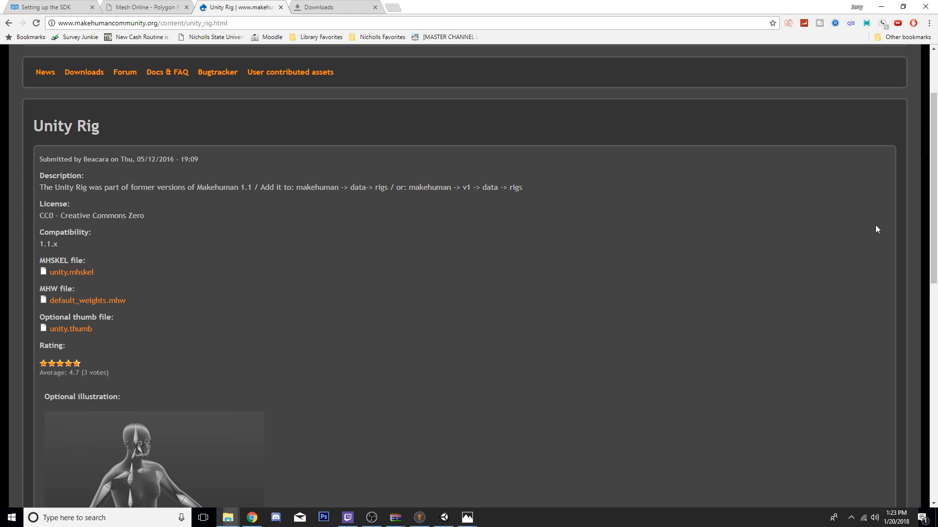
Switch to VRChat's SDK setup guide and highlight the Unity 5.6.3p1 requirement.
click(51, 7)
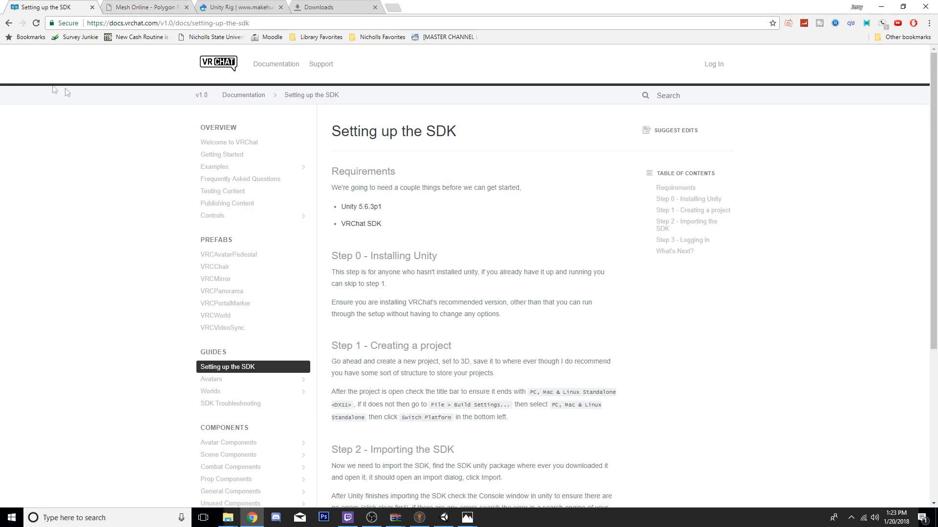
double_click(360, 206)
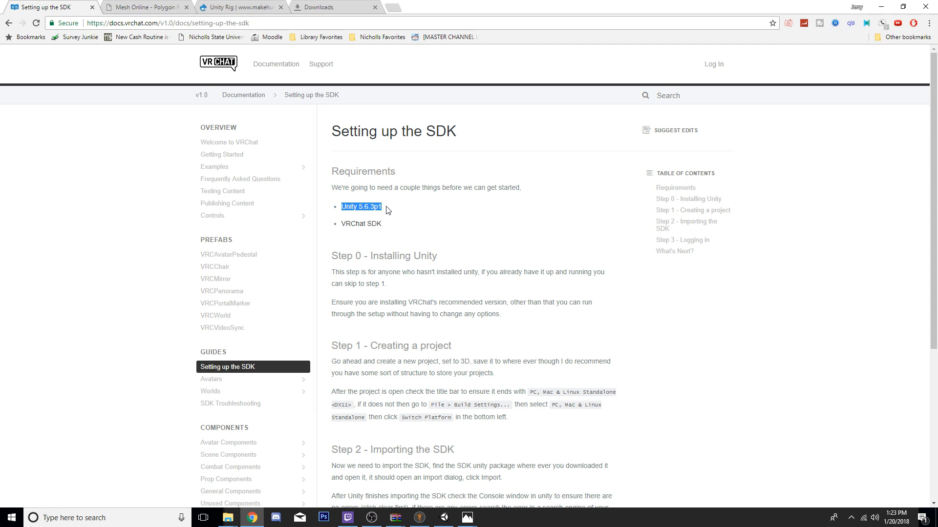
mouse_move(208, 74)
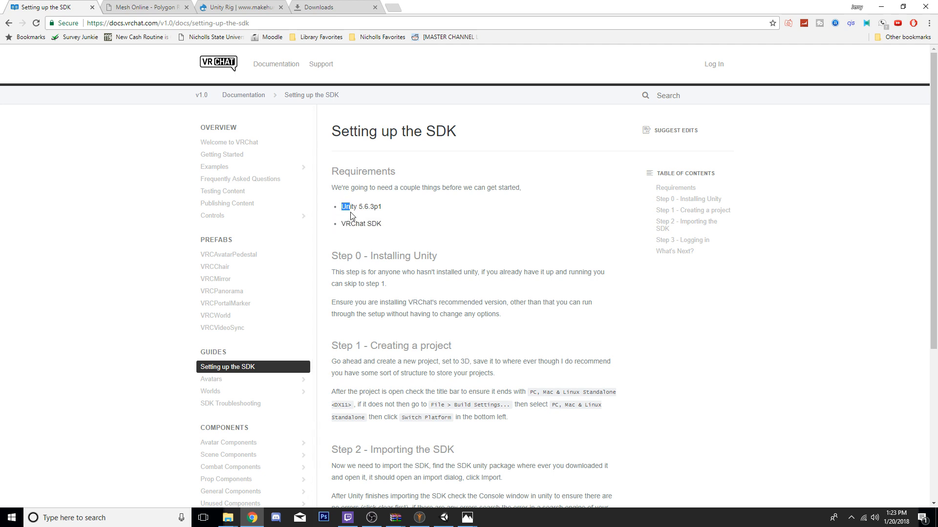
mouse_move(396, 209)
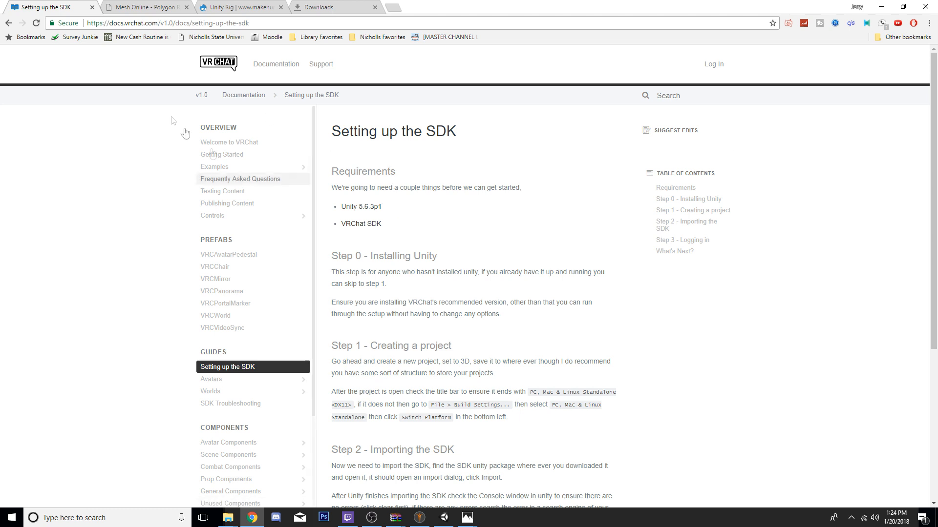
Switch to the Mesh Online download page and clear the text selection.
click(143, 7)
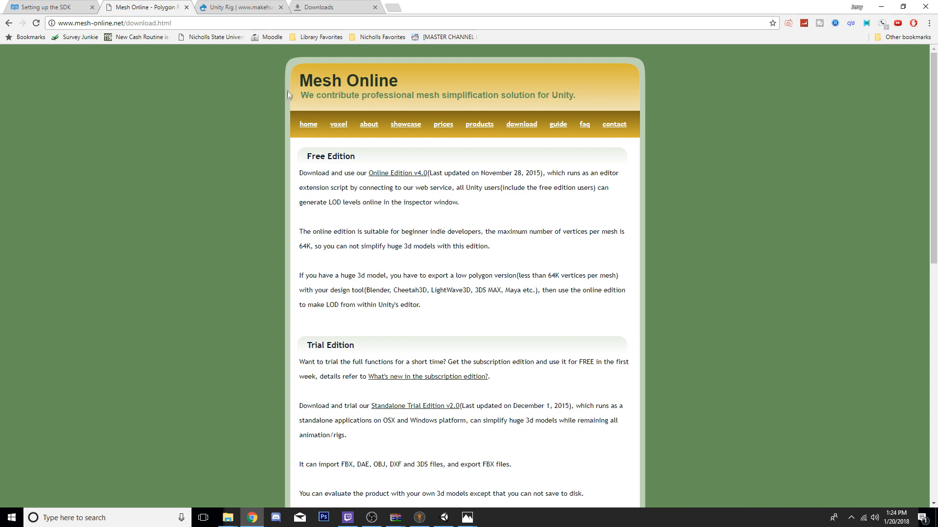
mouse_move(299, 98)
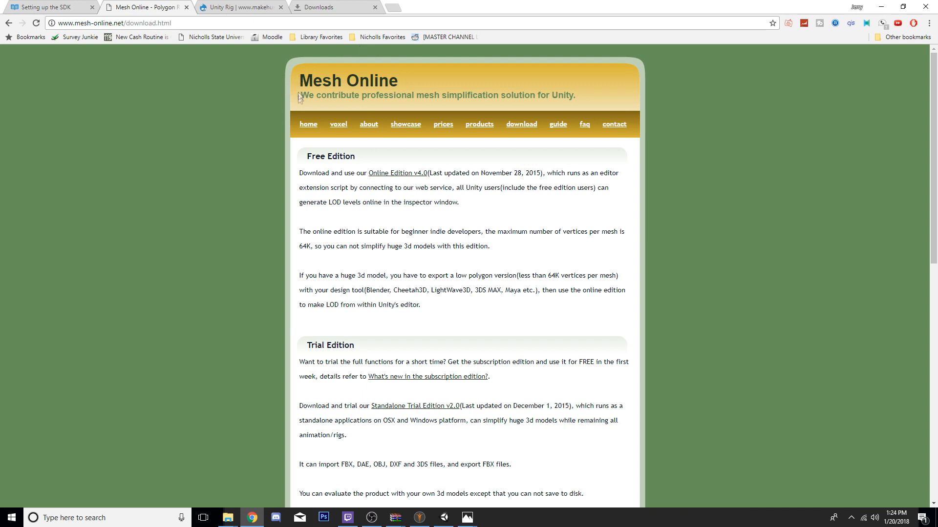
mouse_move(273, 176)
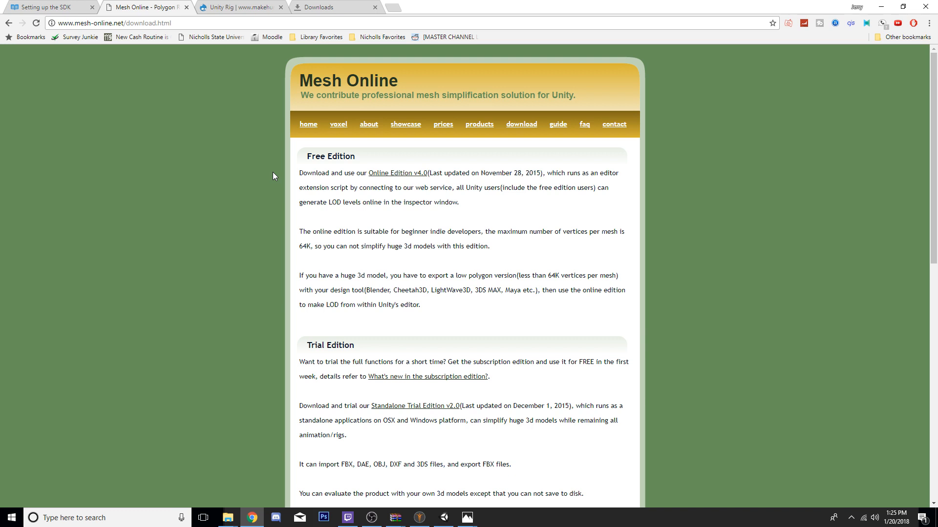
mouse_move(383, 166)
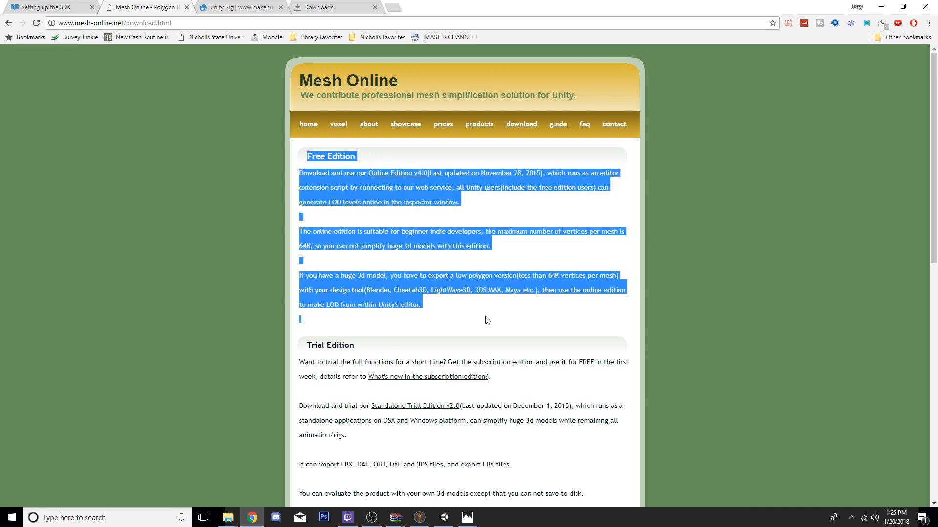
click(451, 147)
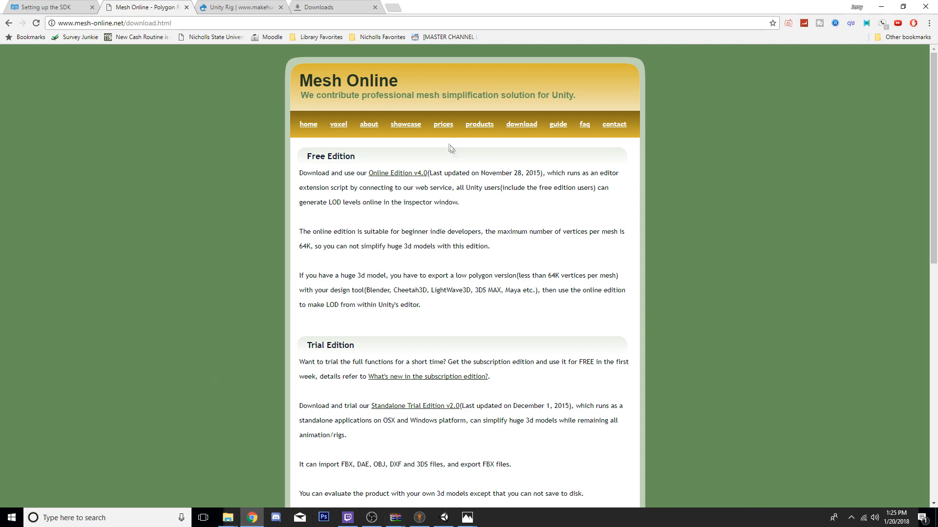
mouse_move(351, 286)
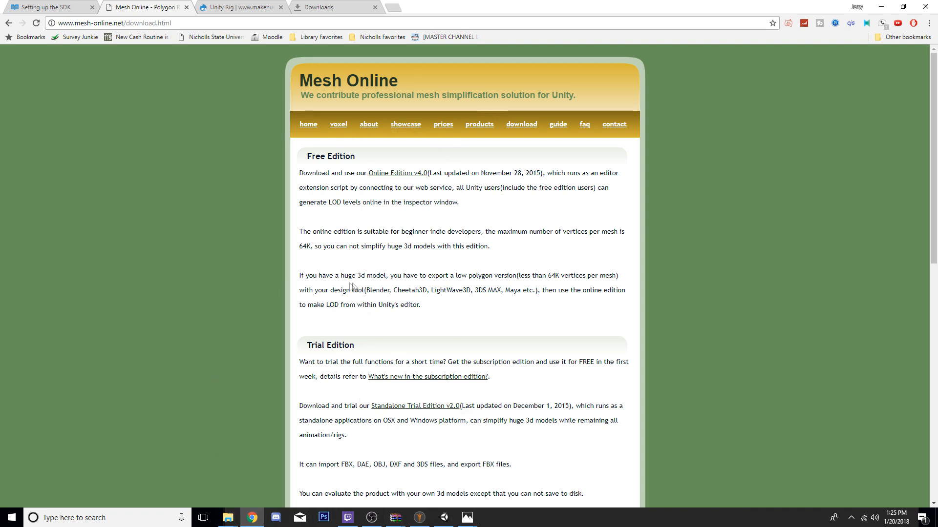
mouse_move(321, 290)
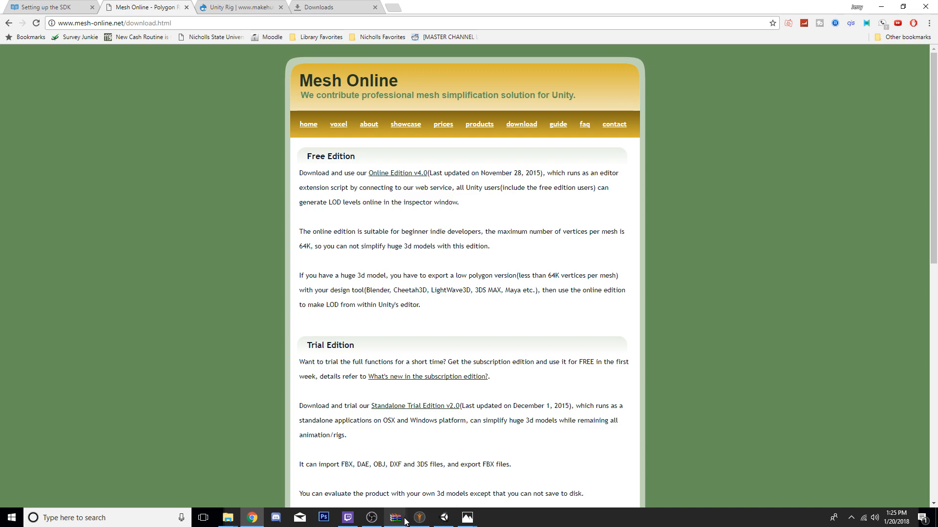
Return to MakeHuman's export settings for Tutorial and move the window higher.
click(419, 518)
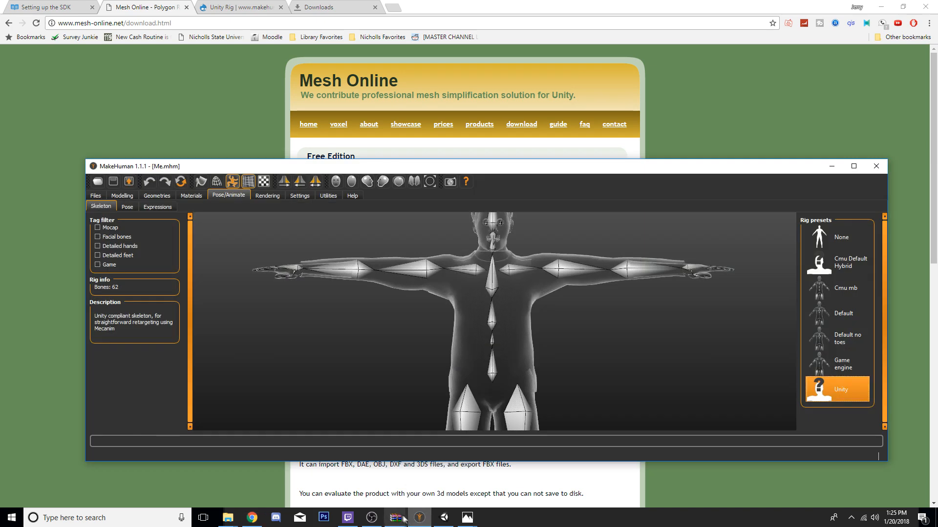
mouse_move(434, 519)
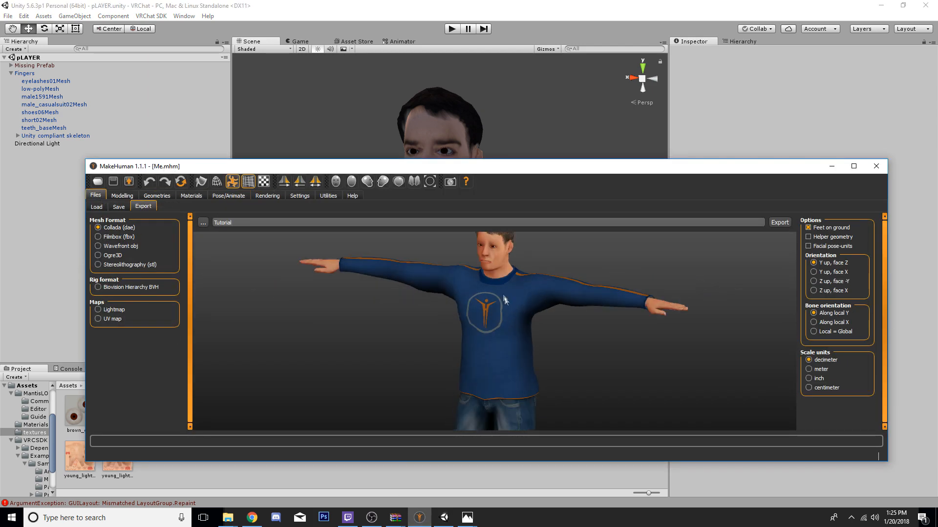
scroll(down, 3)
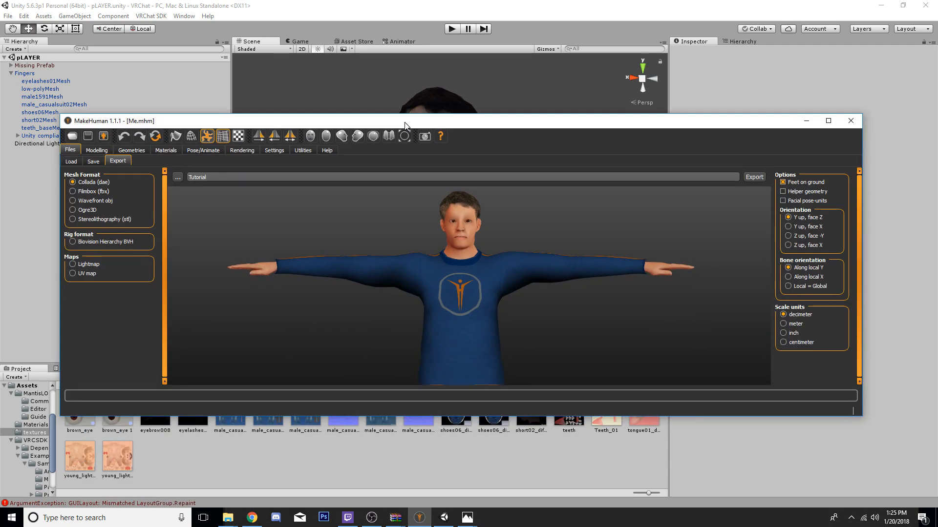
drag(405, 121, 405, 126)
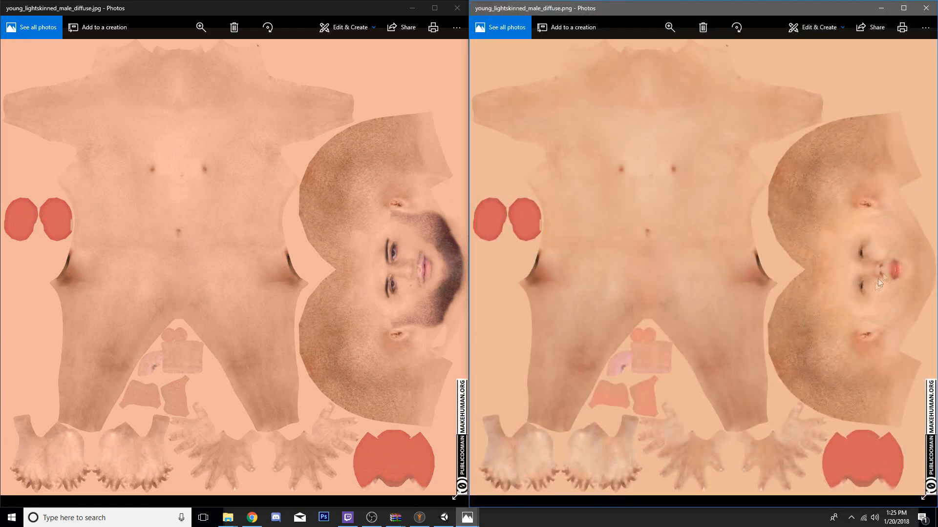
mouse_move(805, 265)
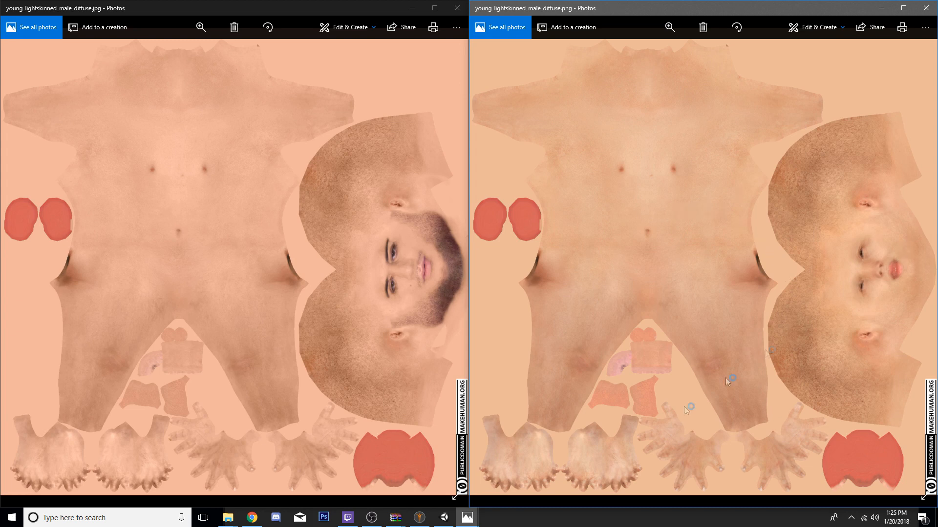
mouse_move(145, 236)
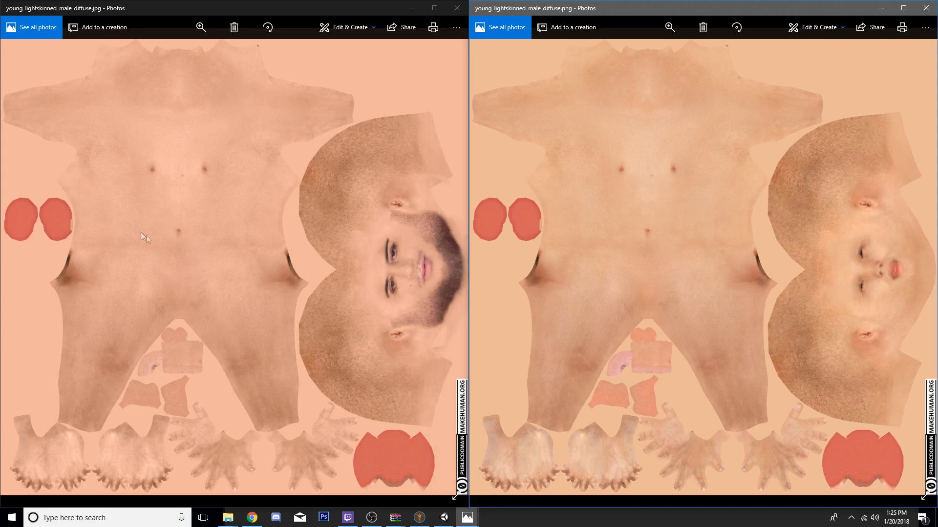
mouse_move(388, 234)
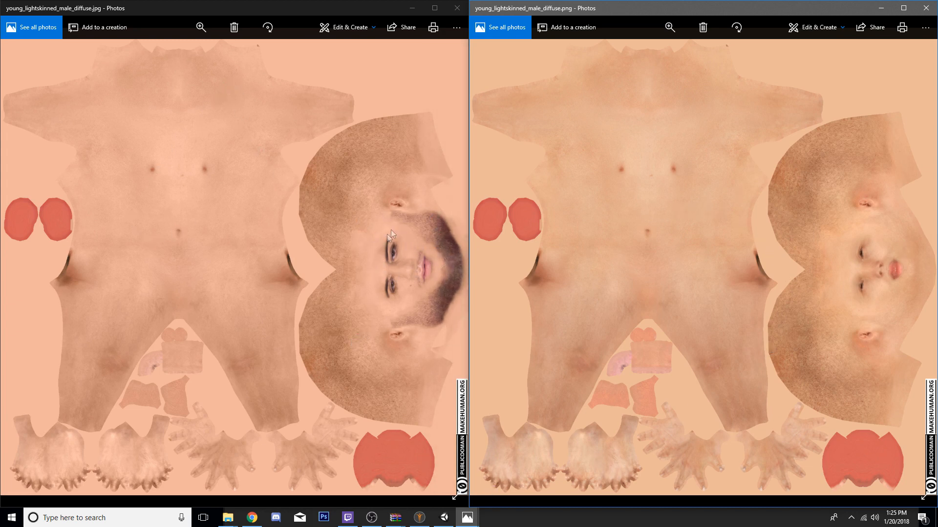
mouse_move(347, 313)
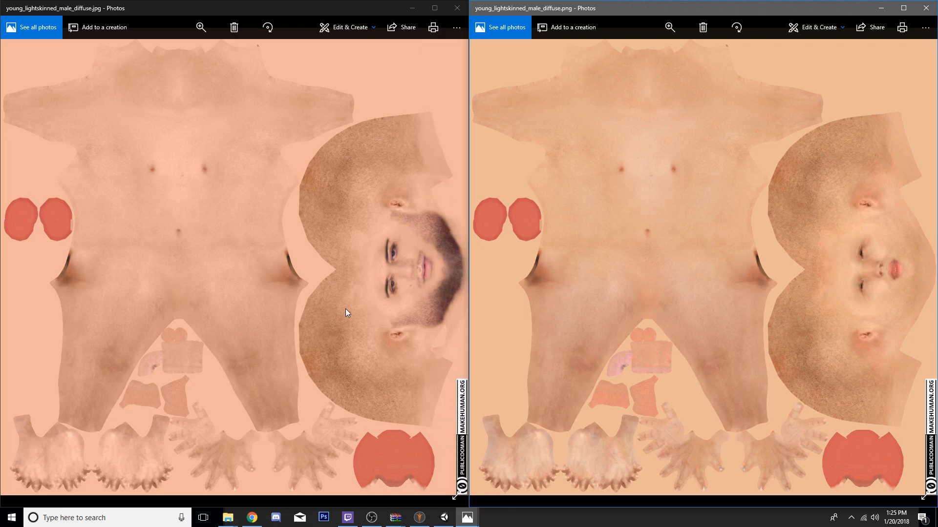
mouse_move(374, 317)
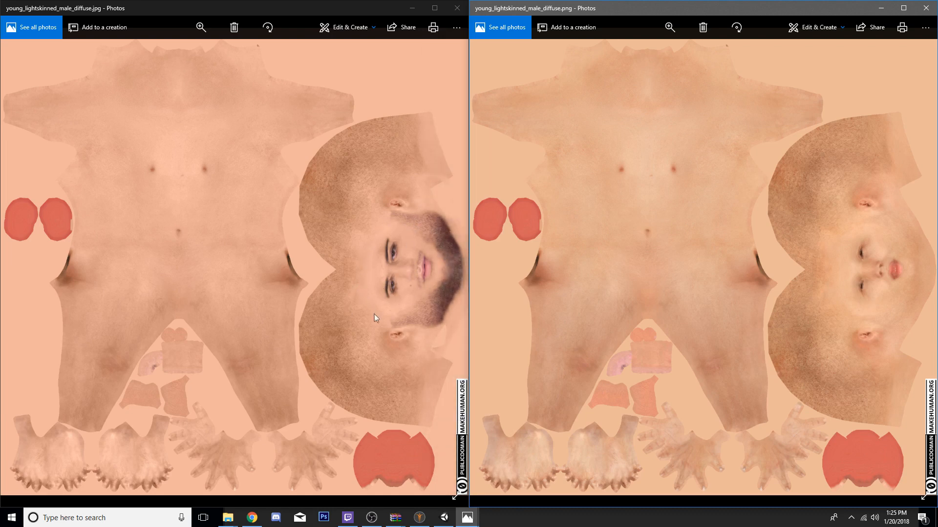
mouse_move(197, 182)
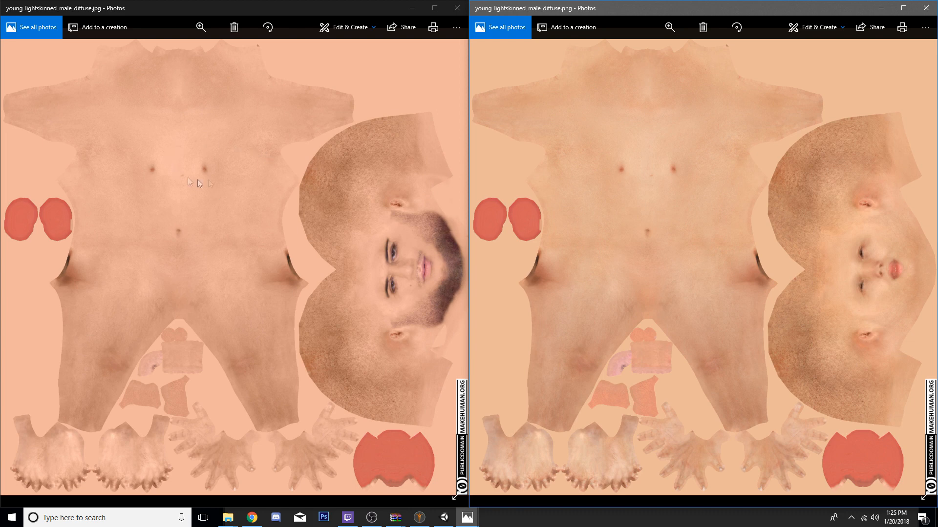
mouse_move(203, 190)
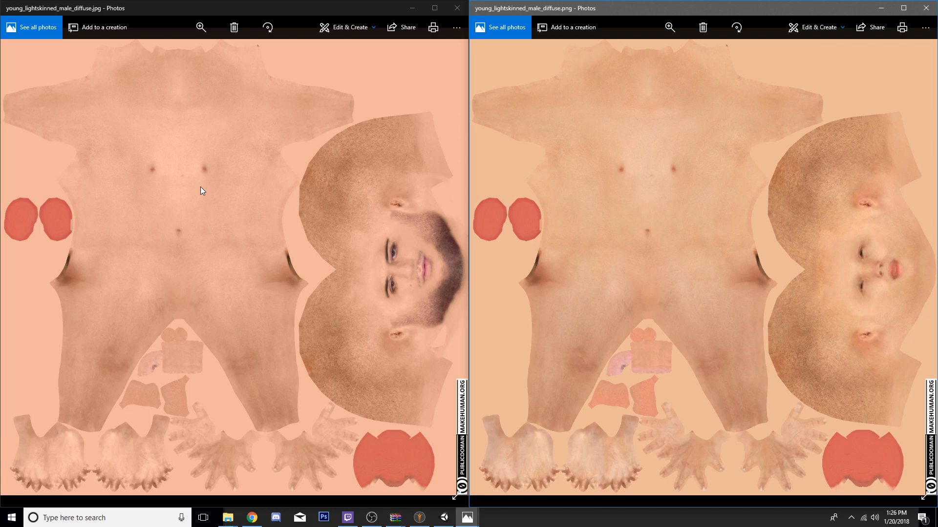
mouse_move(848, 252)
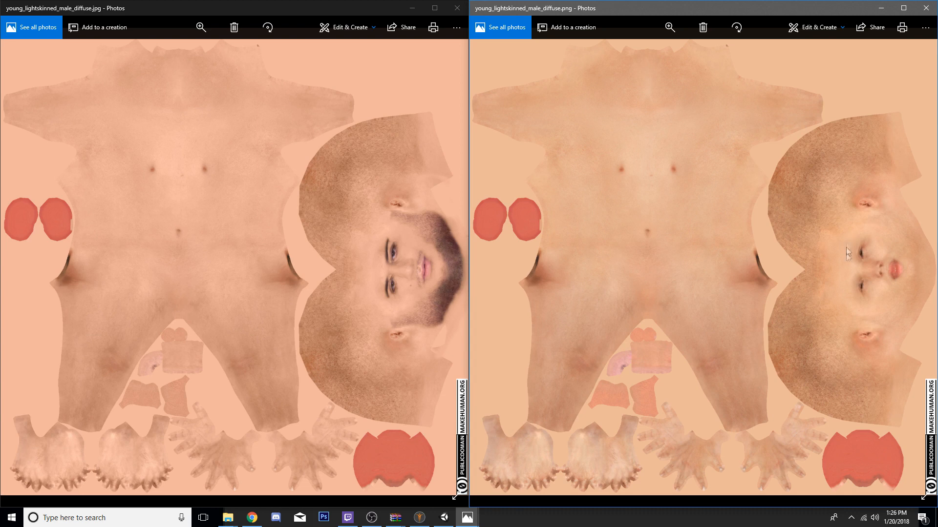
mouse_move(851, 300)
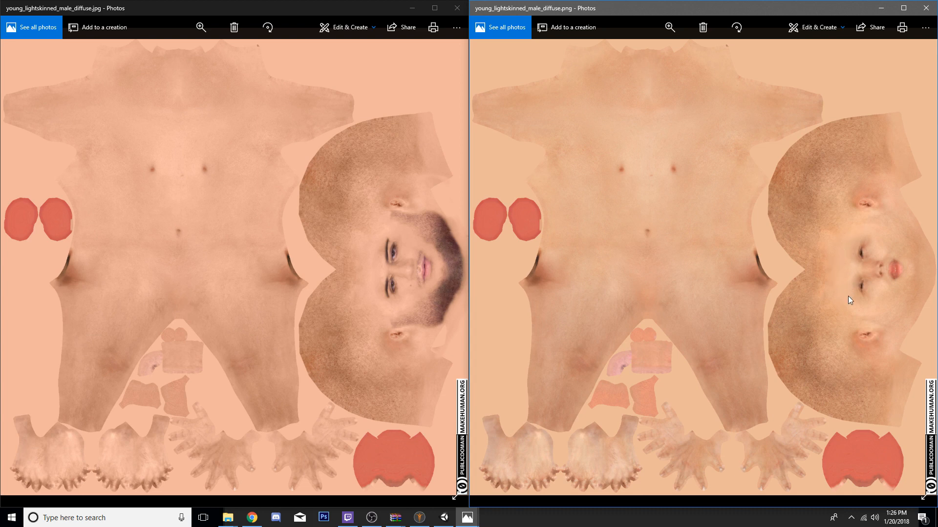
mouse_move(419, 518)
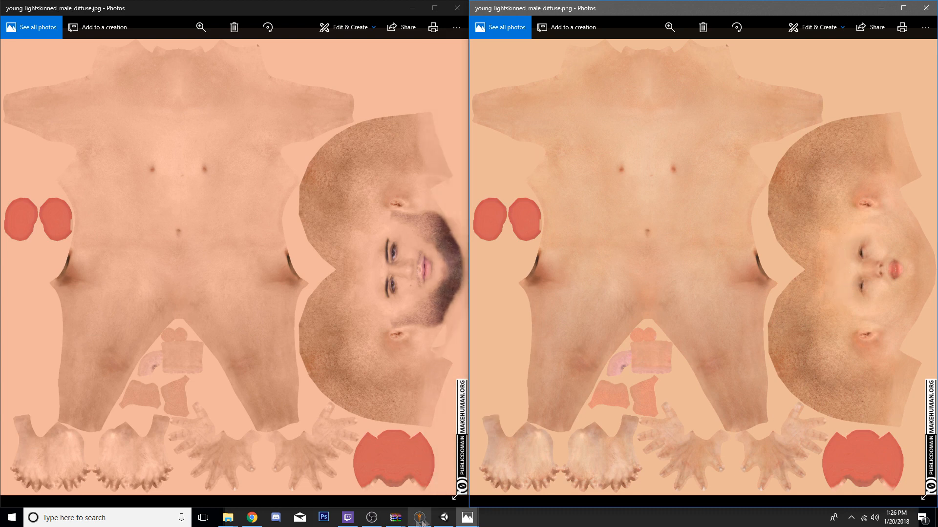
Set the avatar's eyebrows to None under Geometries > Eyebrows.
click(419, 518)
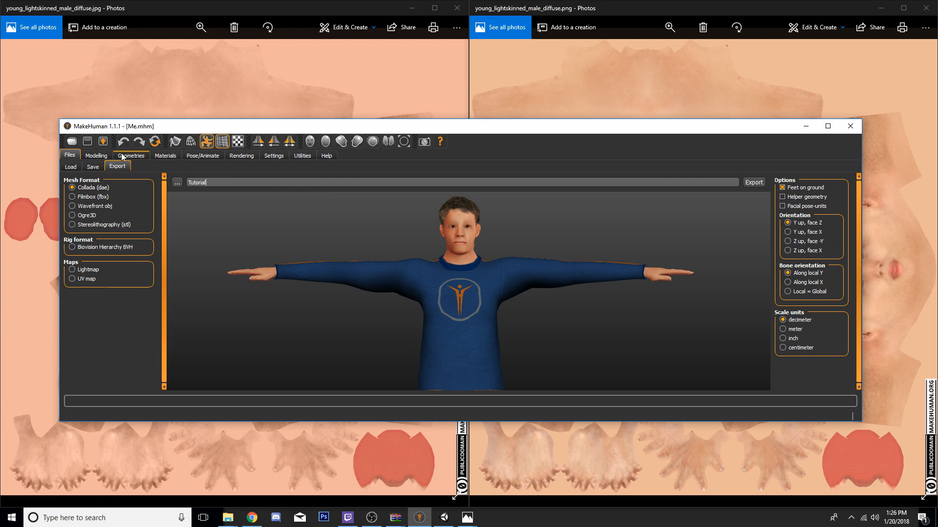
click(131, 155)
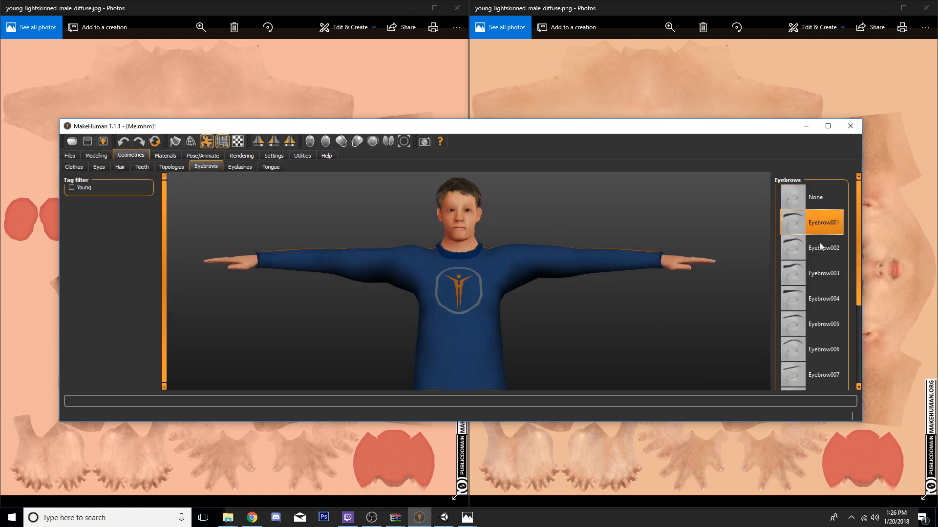
click(816, 197)
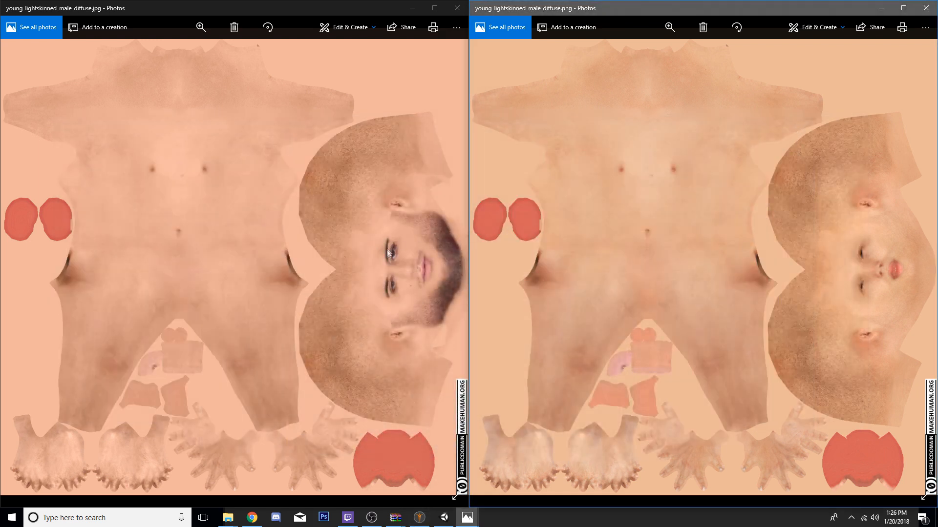
mouse_move(388, 295)
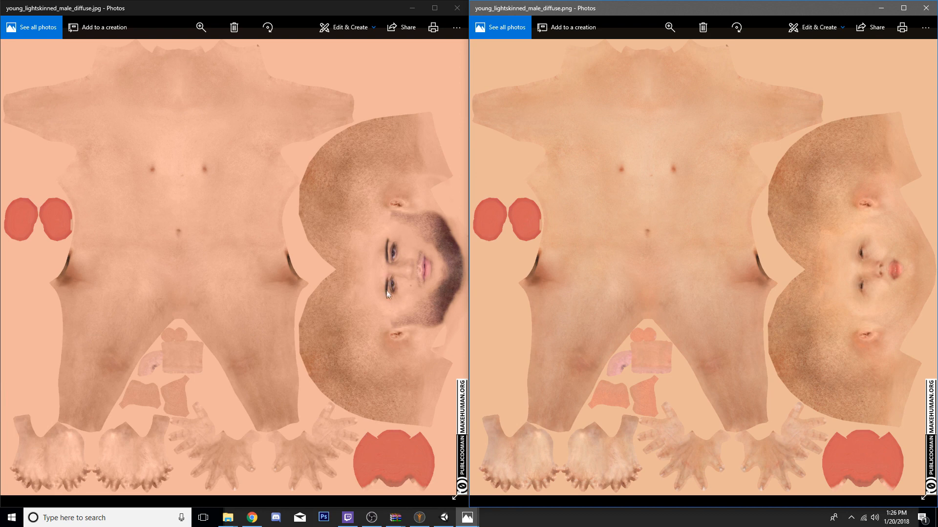
mouse_move(824, 66)
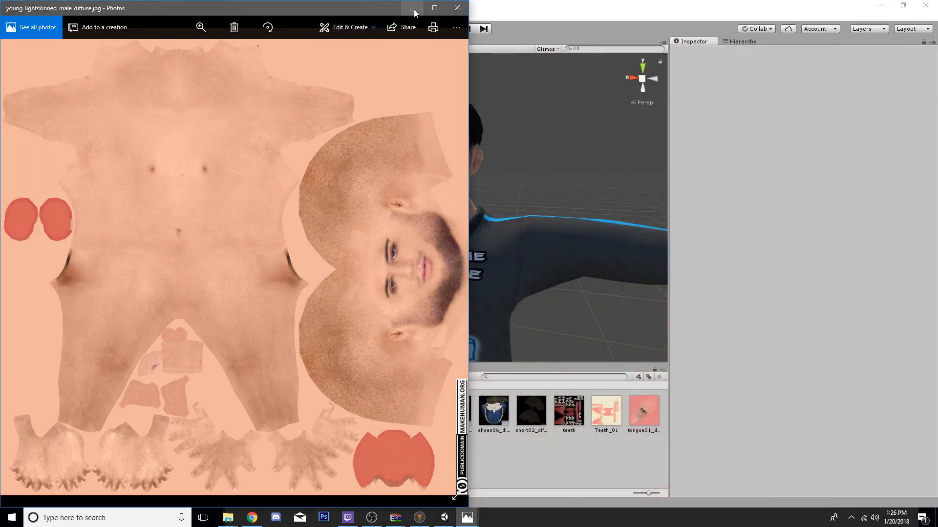
Minimize Photos and review the avatar's topology, skeleton rig and main body settings.
click(413, 8)
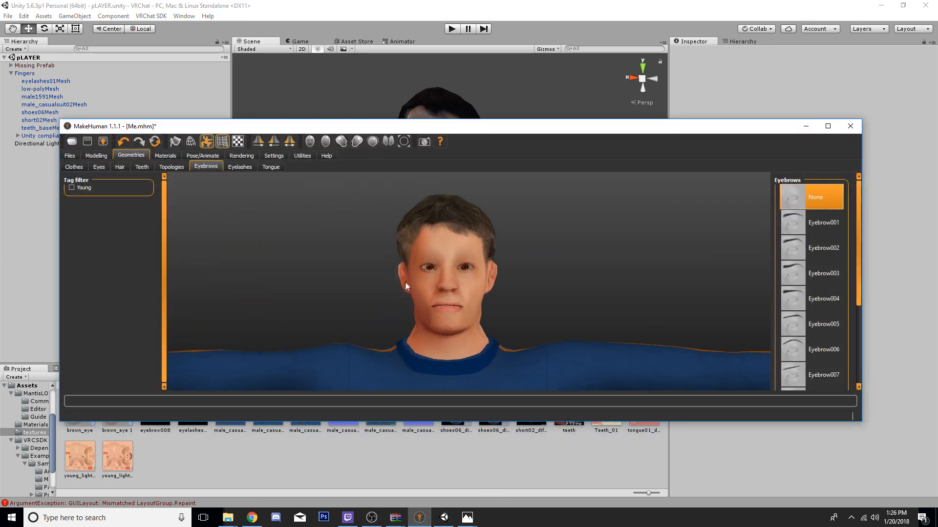
click(171, 167)
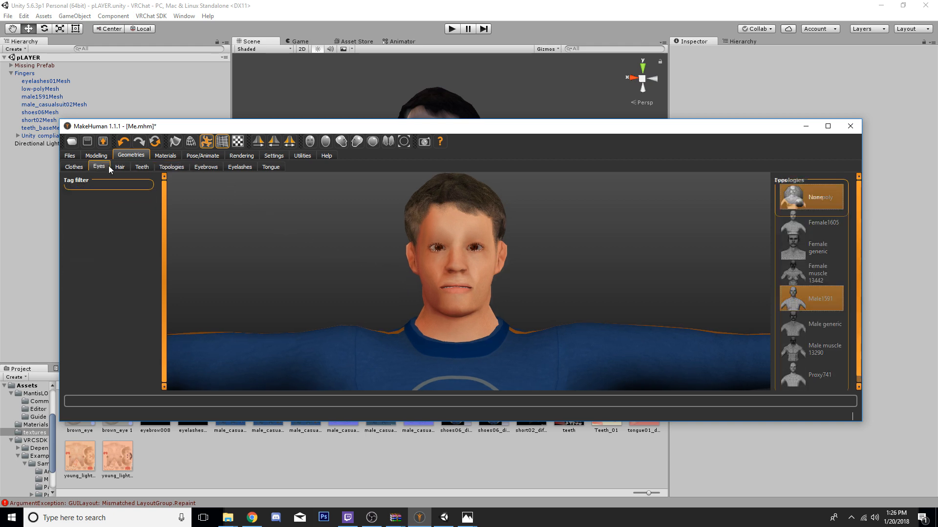
click(202, 155)
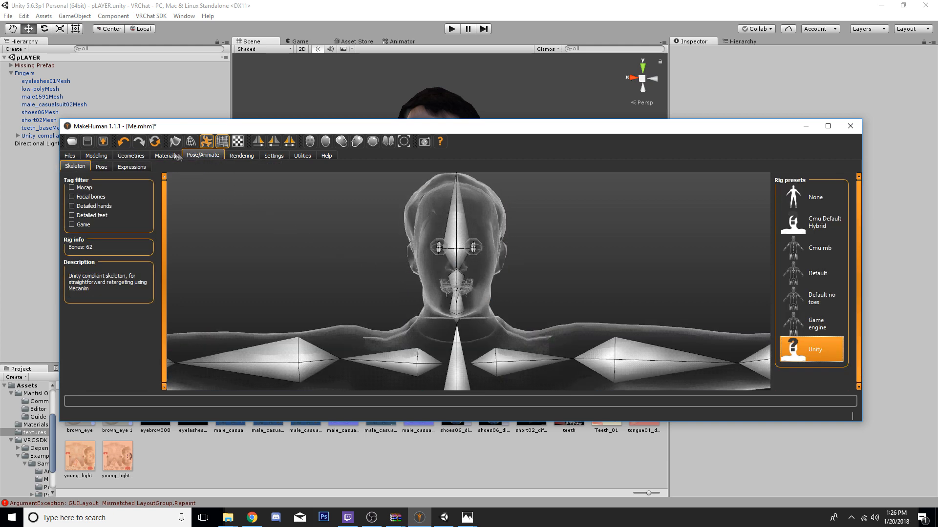
click(96, 156)
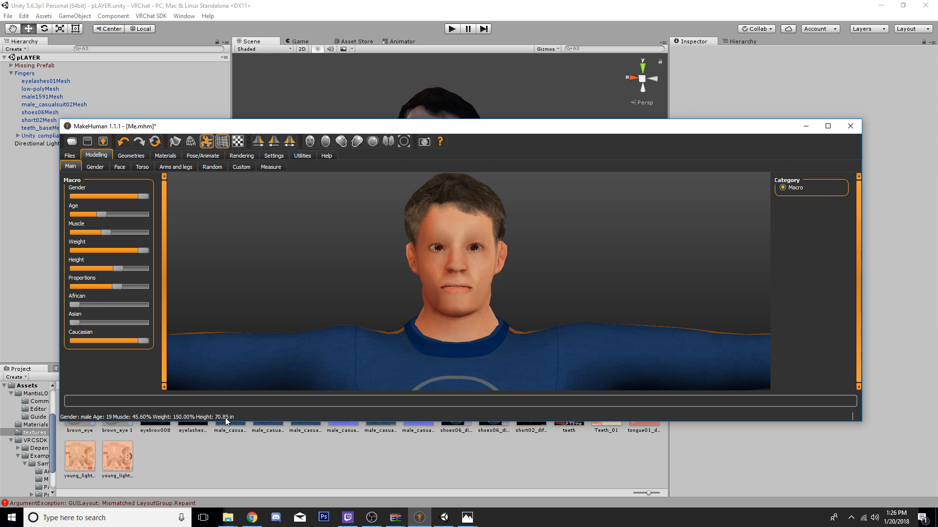
mouse_move(241, 418)
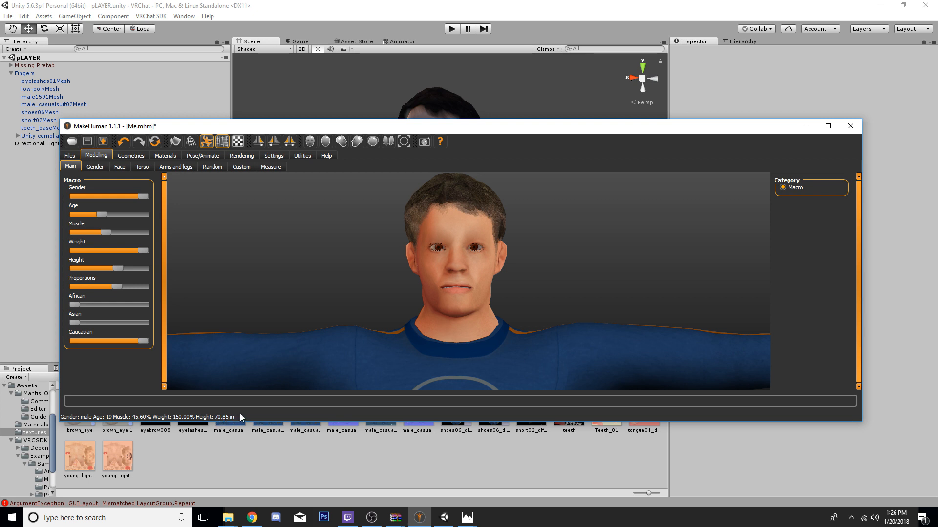
mouse_move(243, 417)
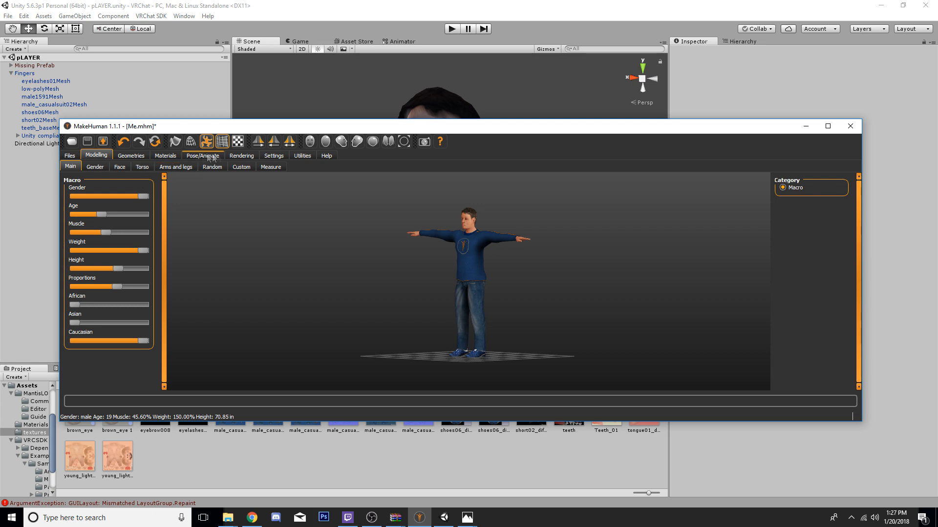
Browse upper arm, hip and upper leg measurements, arm and leg shaping, and teeth options.
click(270, 166)
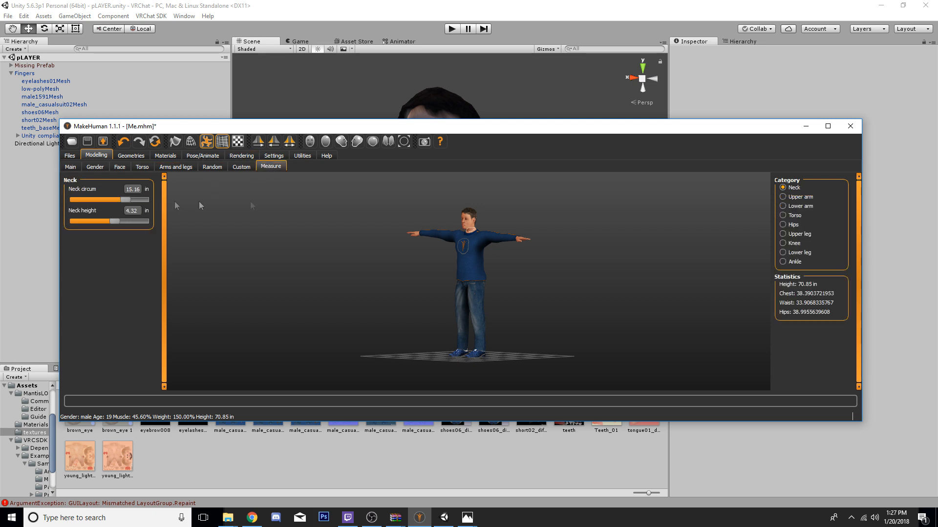
click(783, 197)
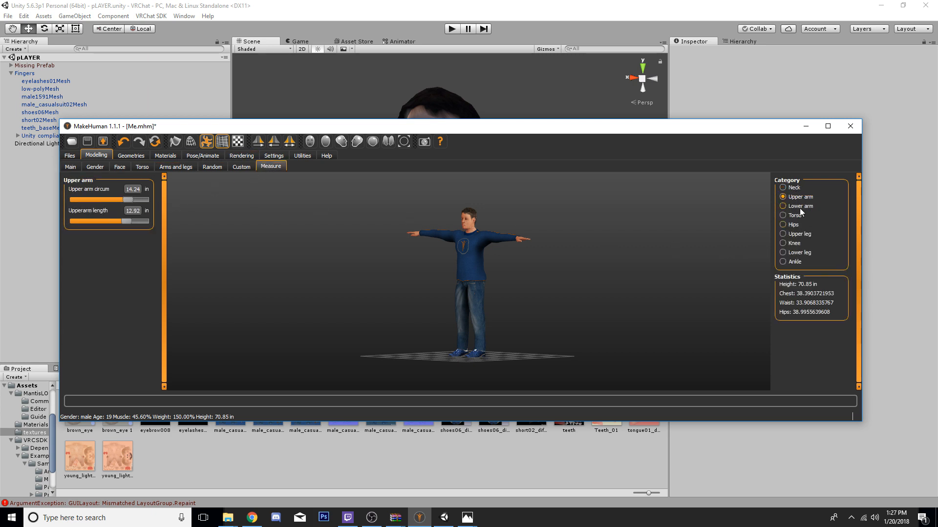
click(783, 225)
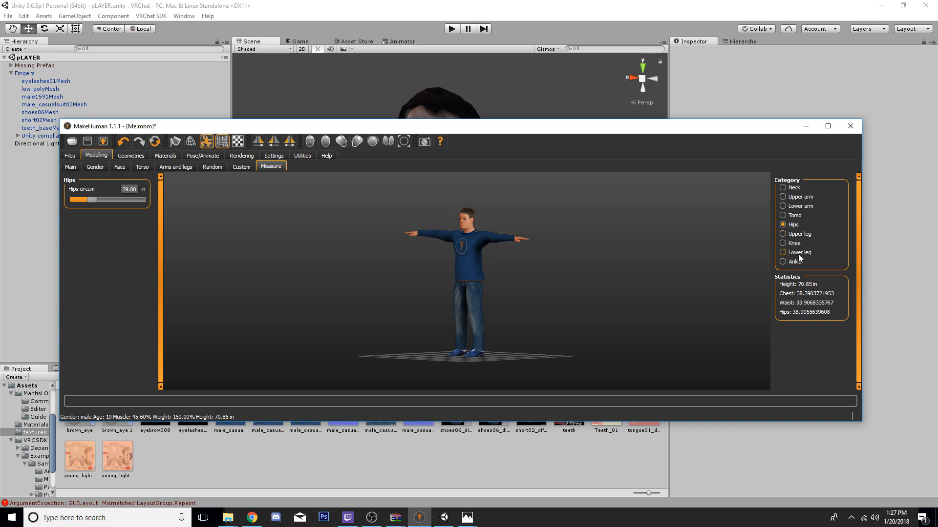
click(782, 234)
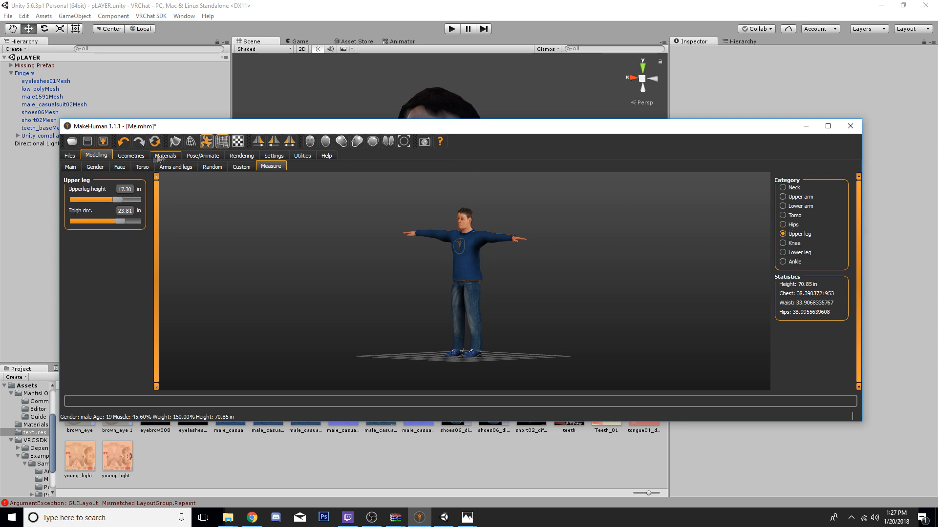
click(176, 166)
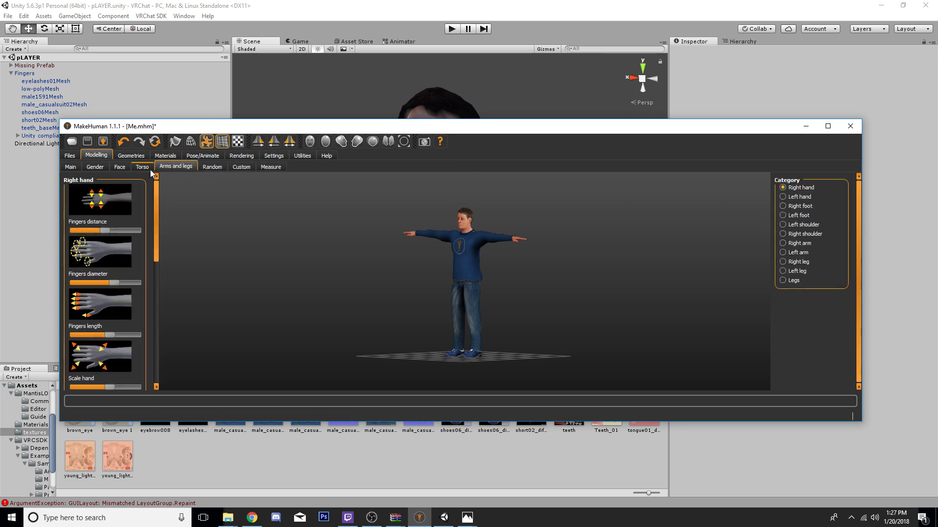
click(130, 154)
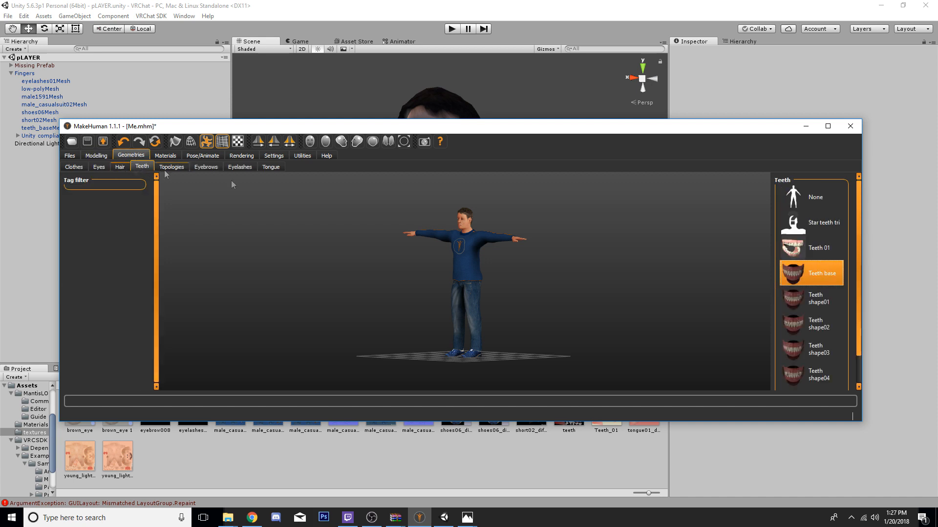
mouse_move(539, 237)
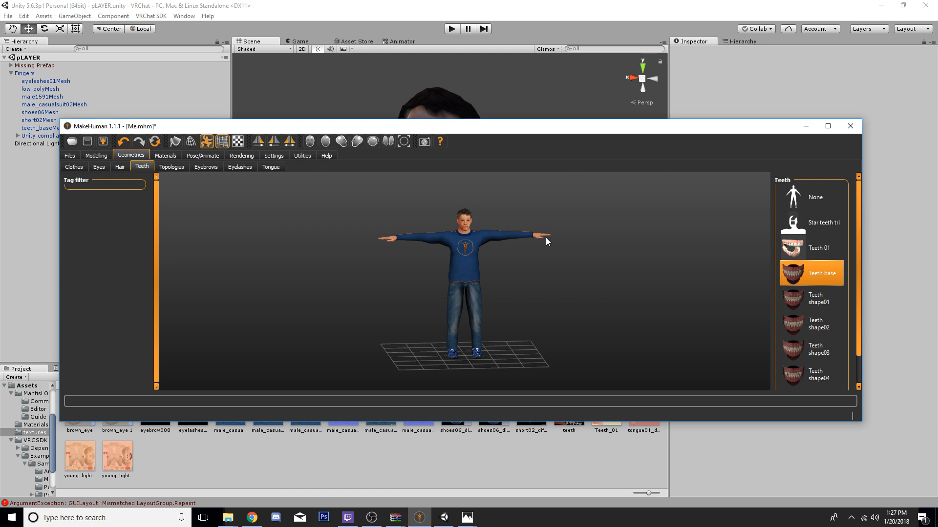
Preview None, Afro01, Bob01 and Ponytail01 hairstyles, settling on Short02 short brown hair.
click(819, 248)
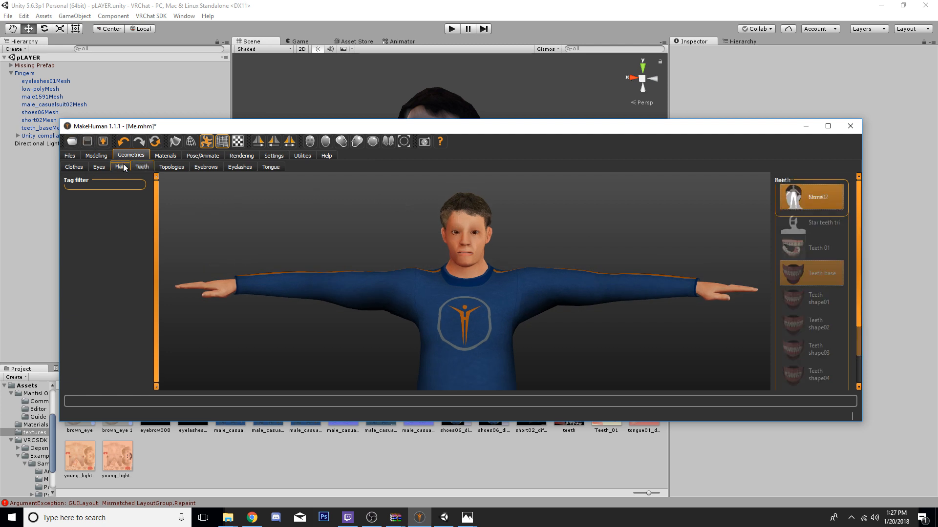
click(120, 167)
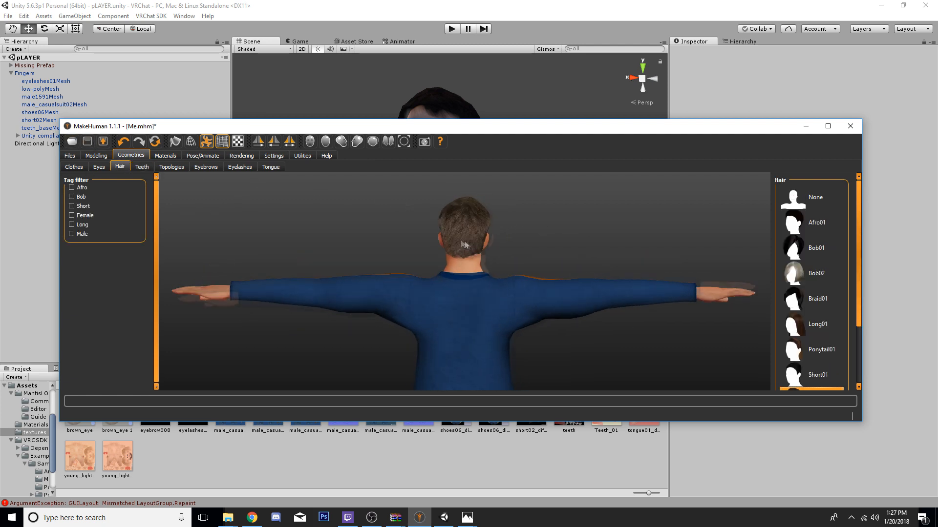
click(813, 197)
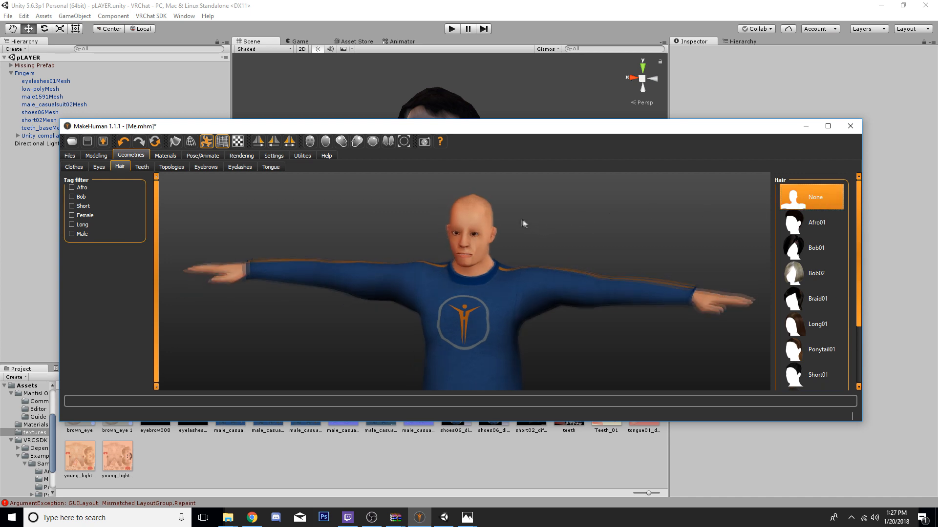
click(810, 222)
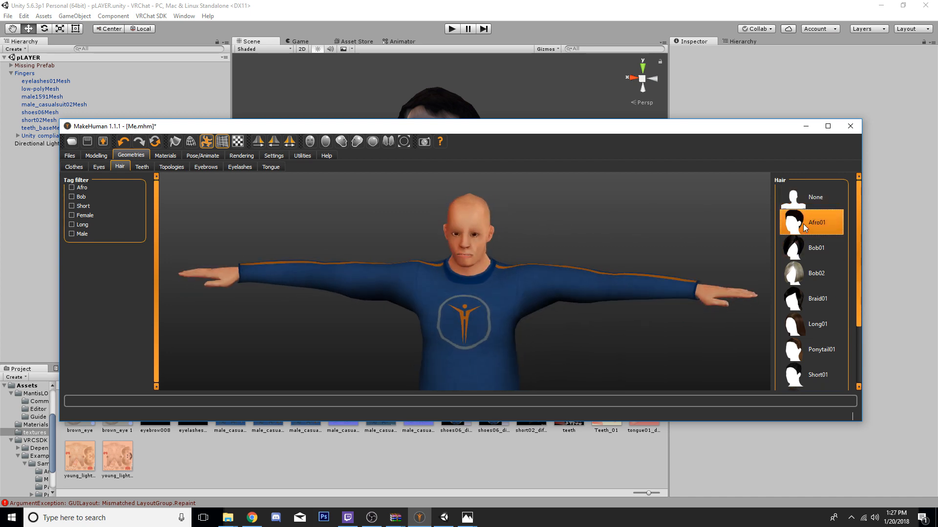
click(811, 248)
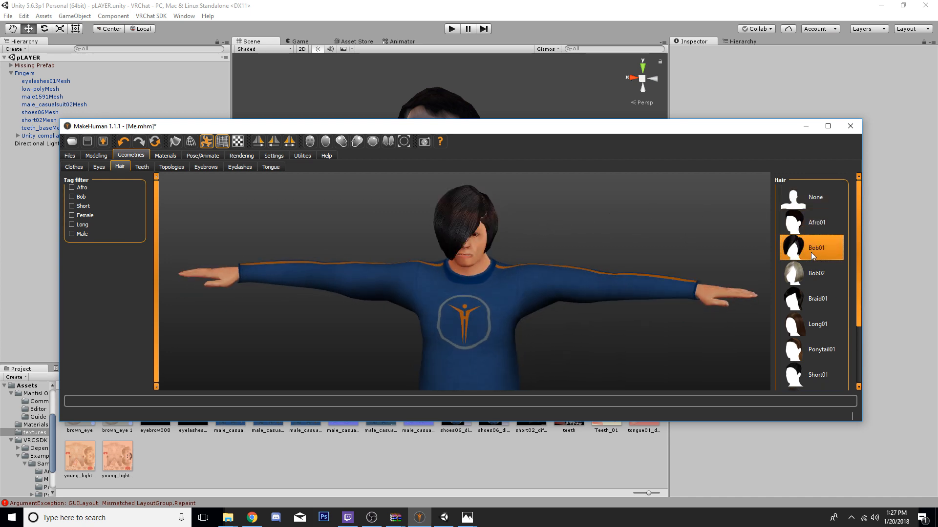
click(822, 349)
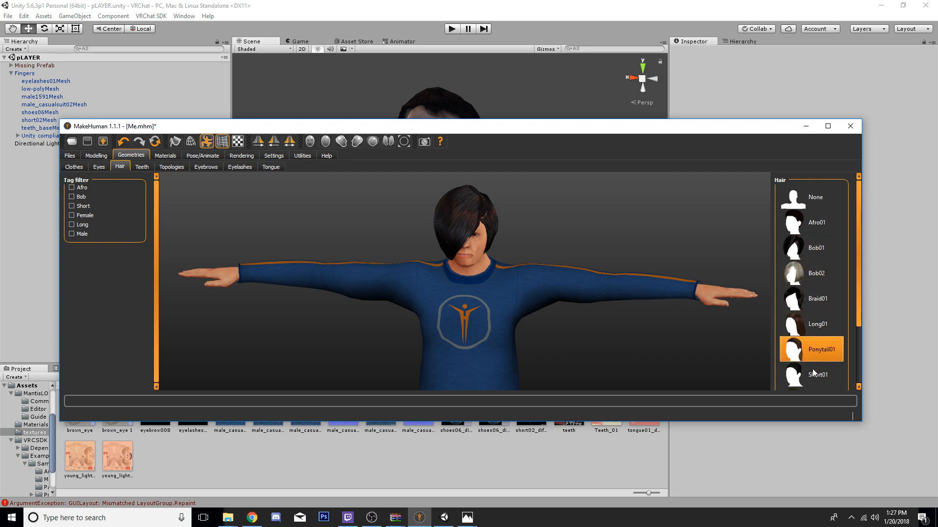
click(817, 374)
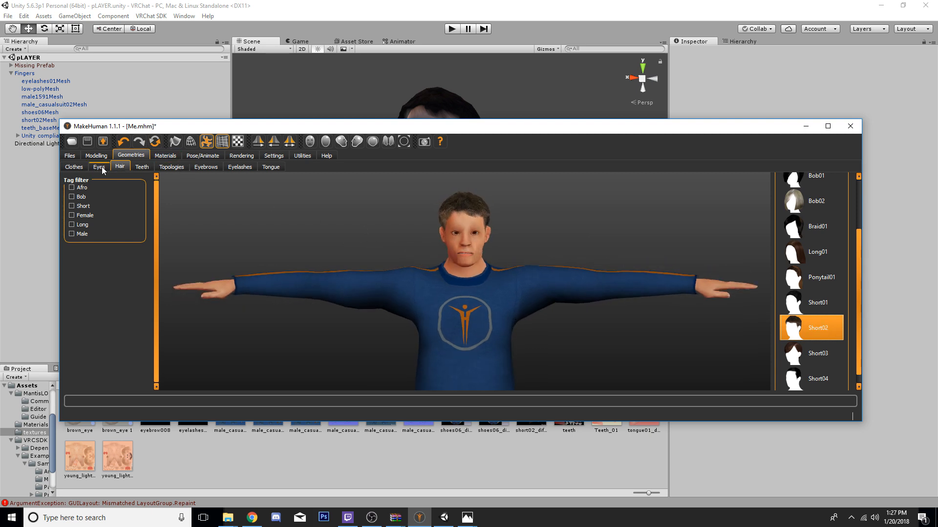
click(99, 167)
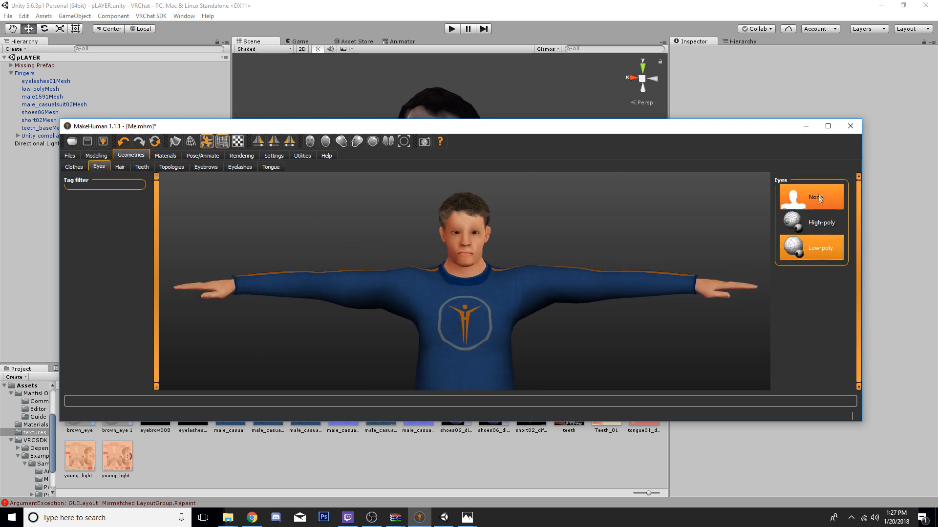
Compare no eyes and high-poly eyes, then restore the low-poly eyes.
click(821, 247)
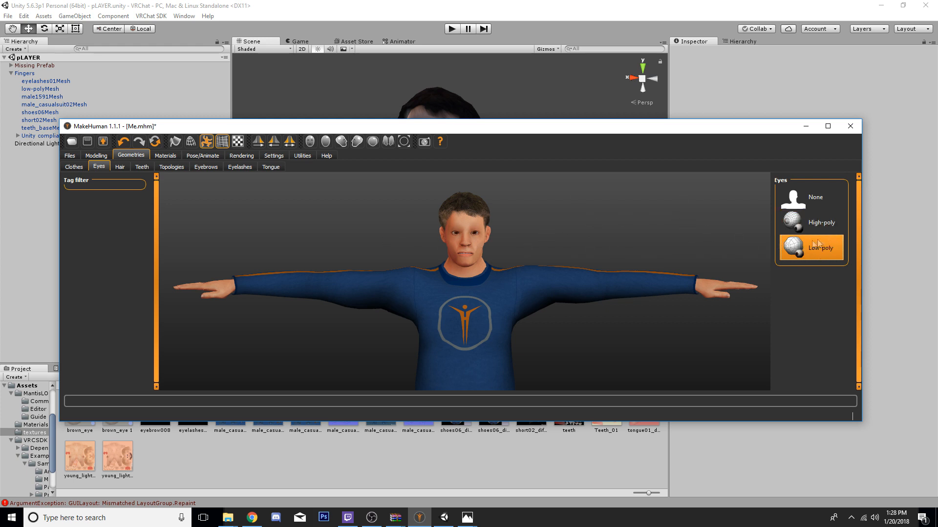
click(821, 221)
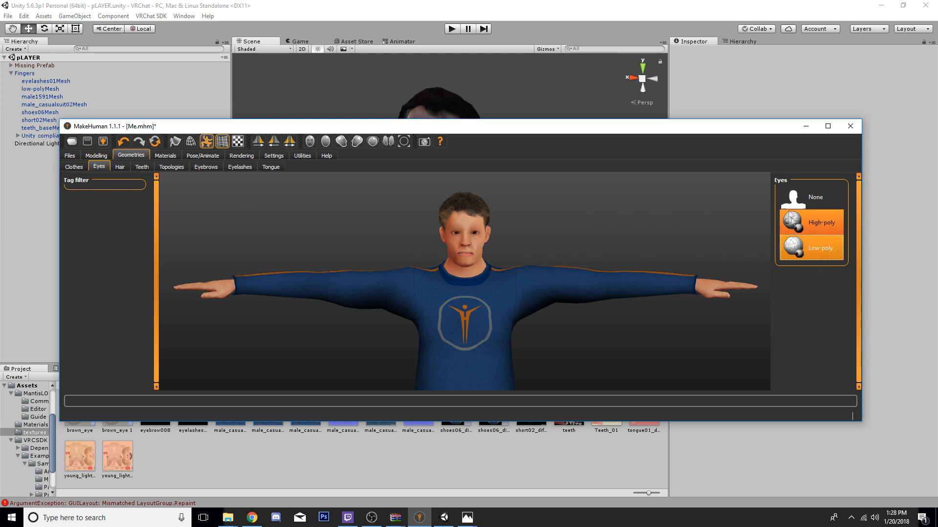
click(815, 197)
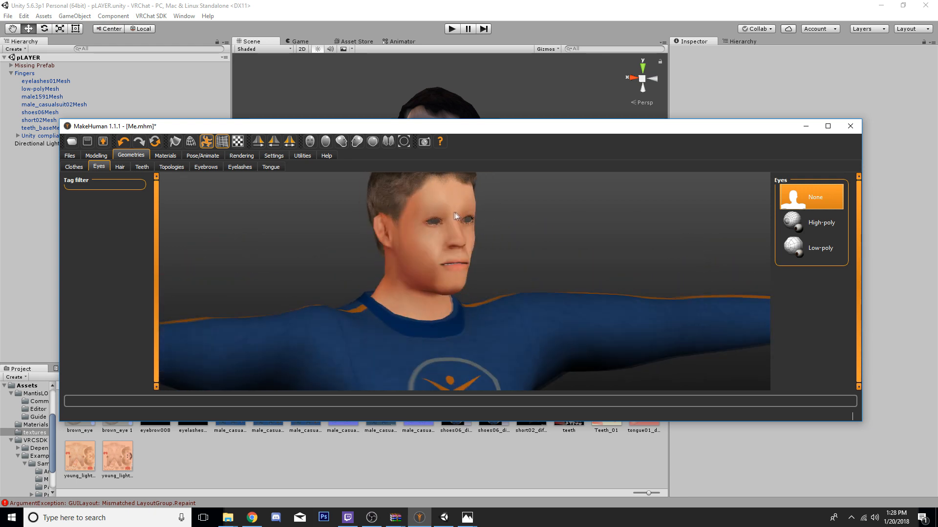
click(821, 248)
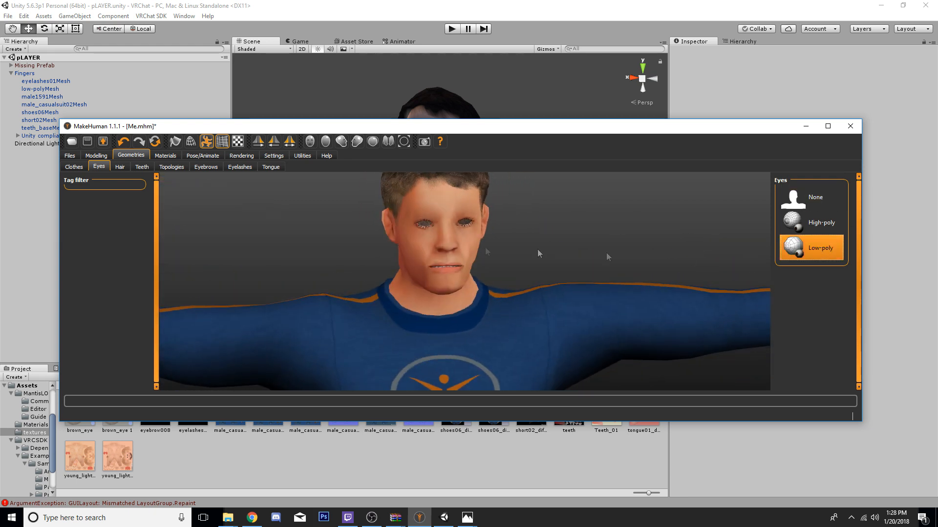
click(72, 168)
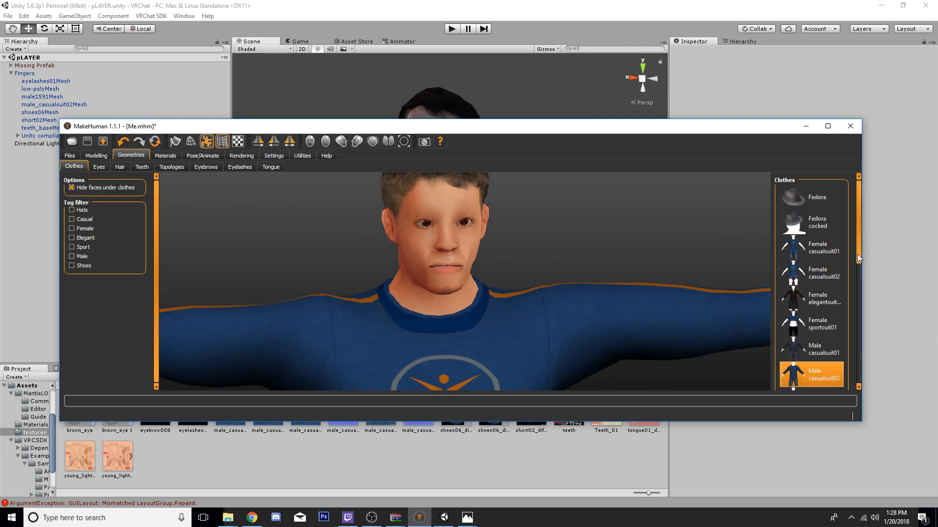
scroll(down, 3)
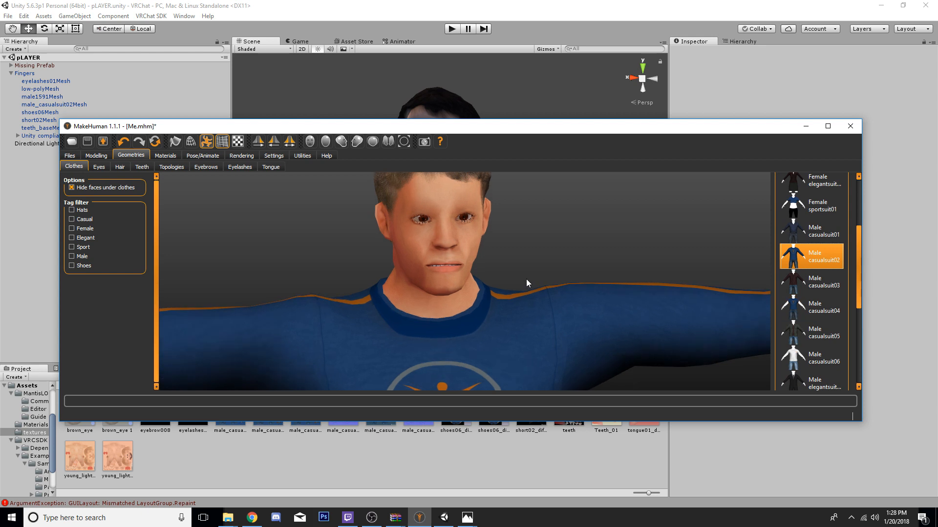
click(810, 333)
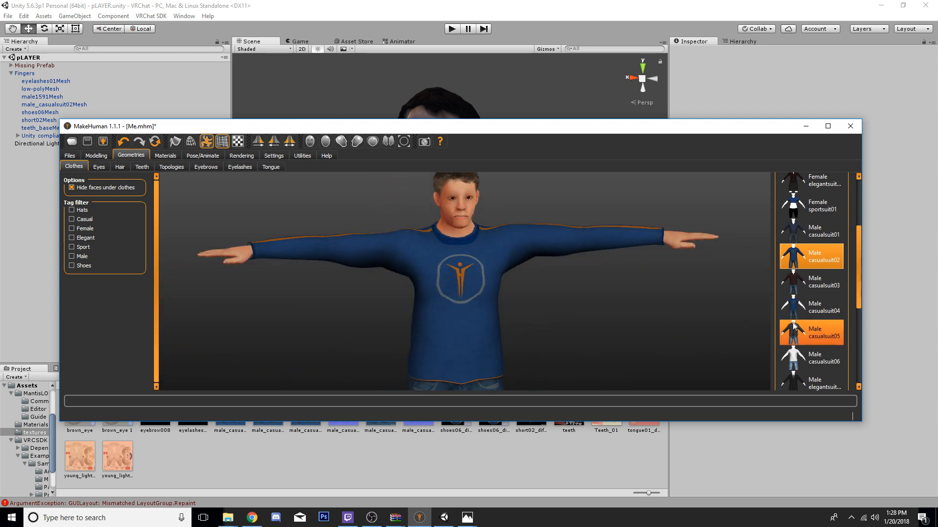
click(811, 308)
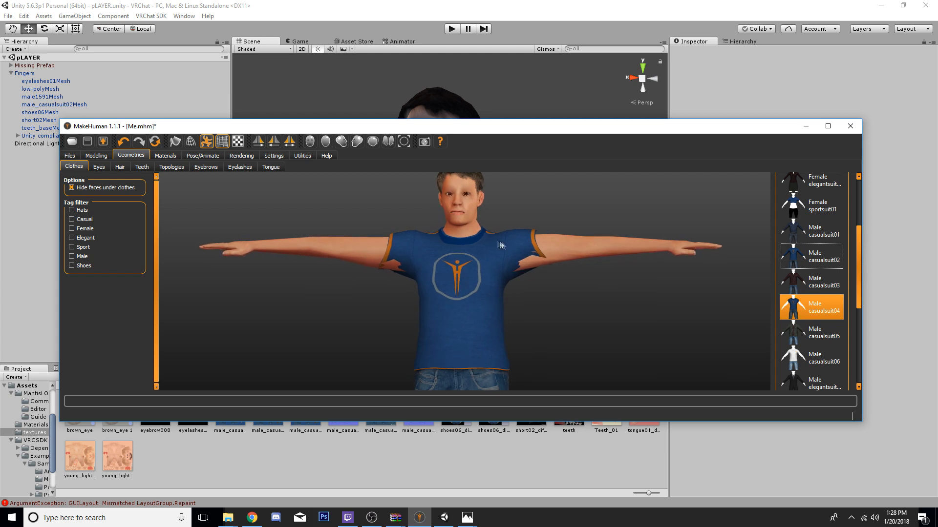
click(811, 231)
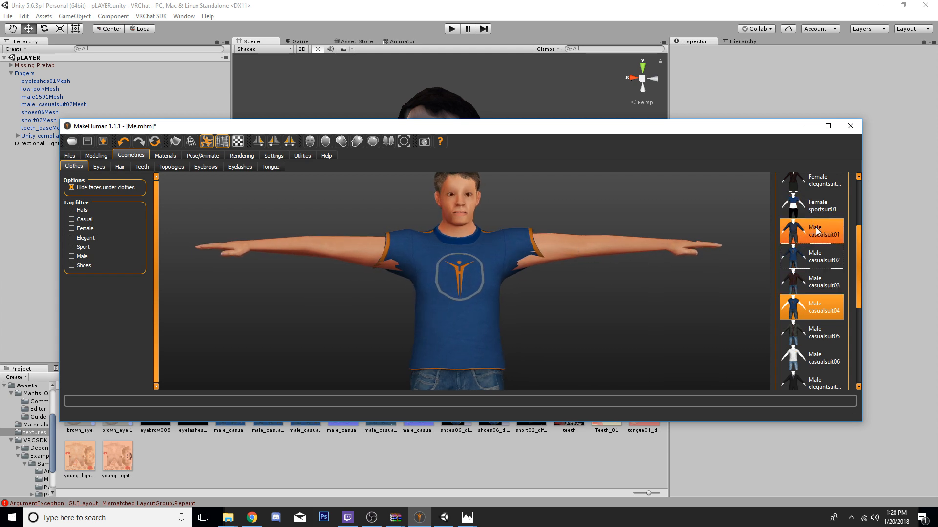
click(811, 257)
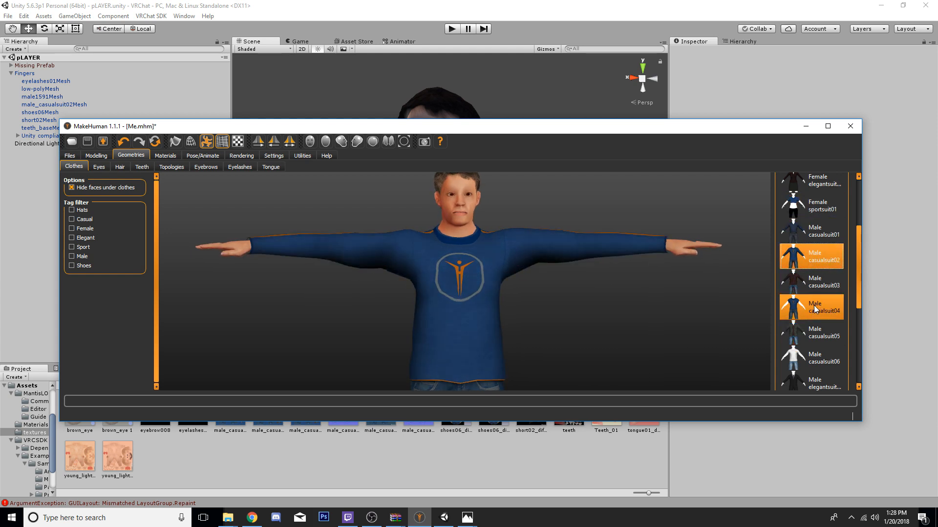
click(819, 308)
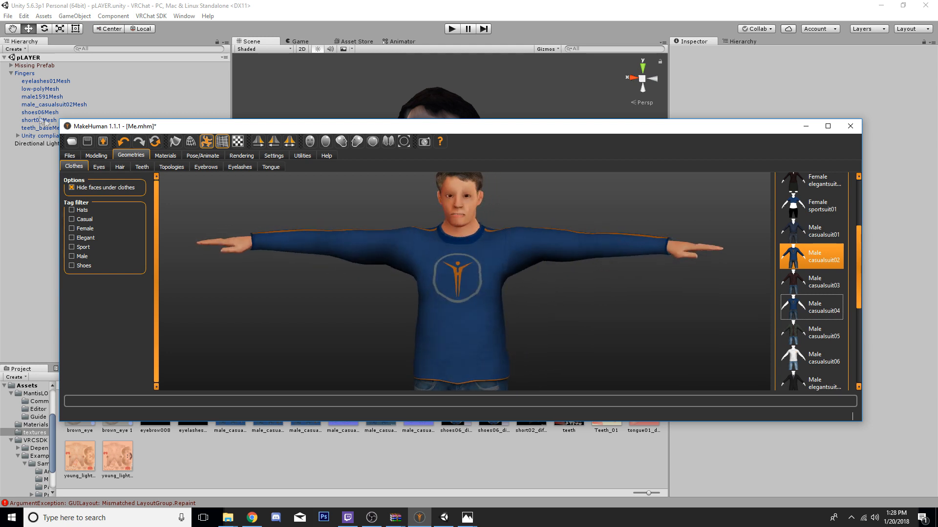
Compare None and Proxy741 topologies, then keep the low-poly Male1591 topology.
click(171, 166)
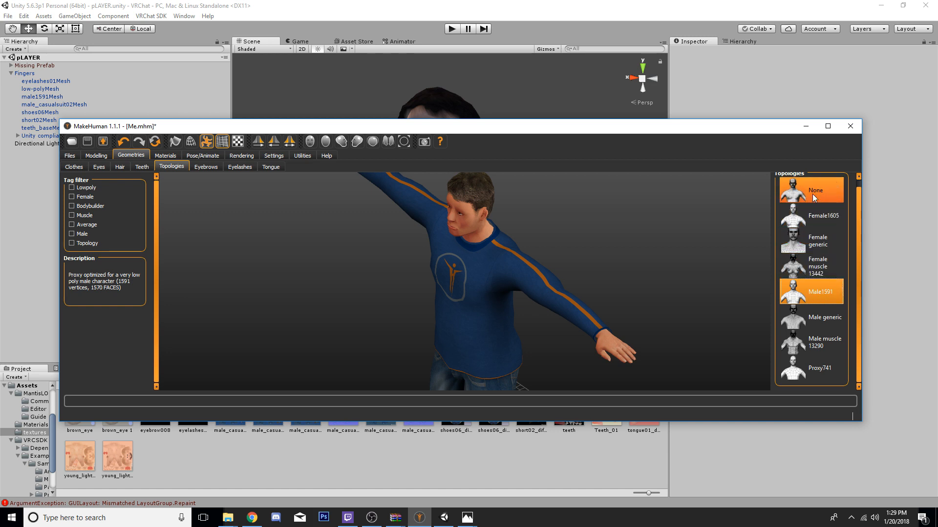
click(810, 190)
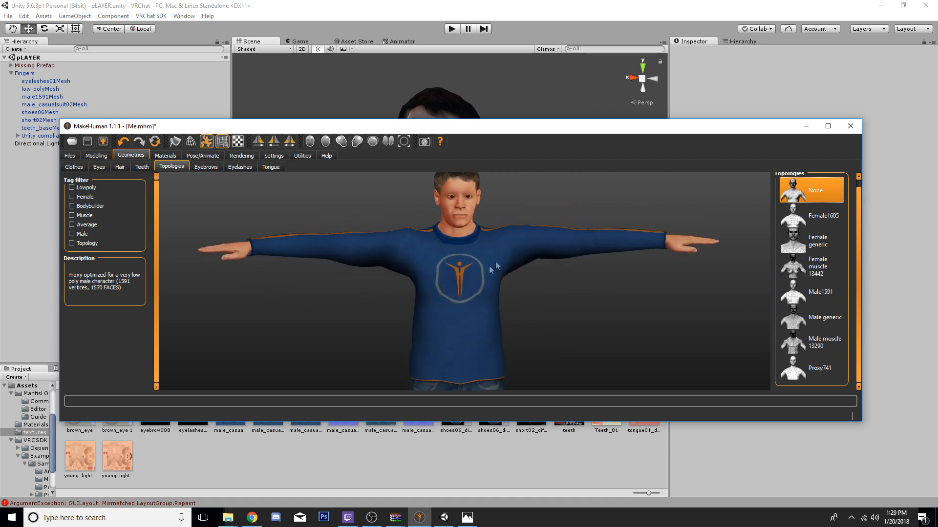
click(811, 367)
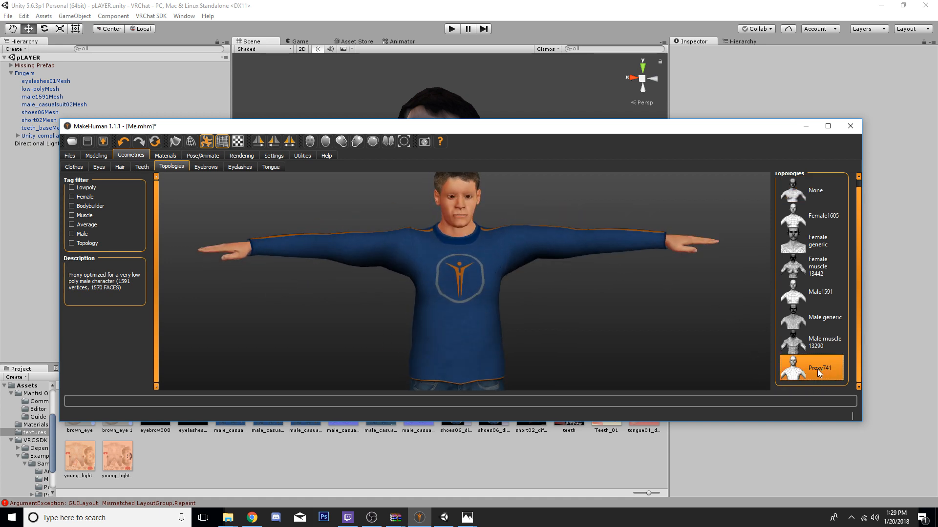
click(824, 342)
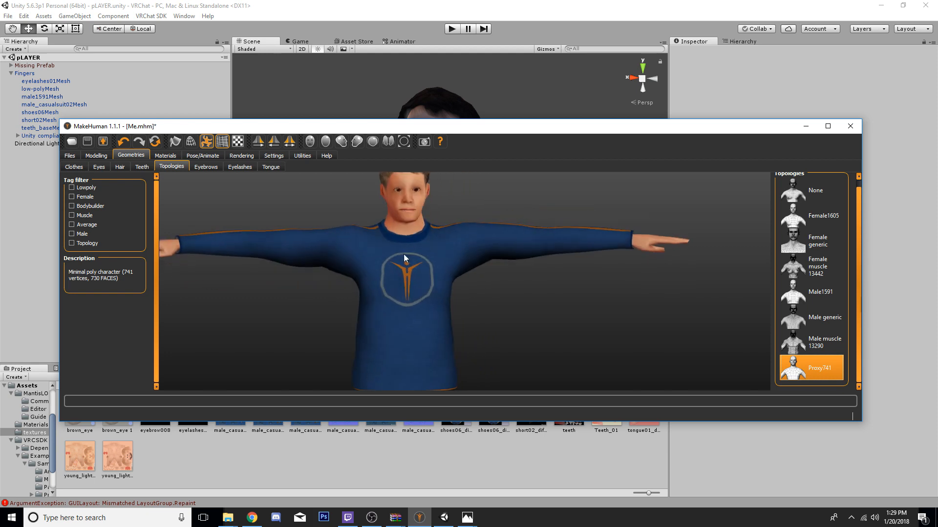
click(825, 342)
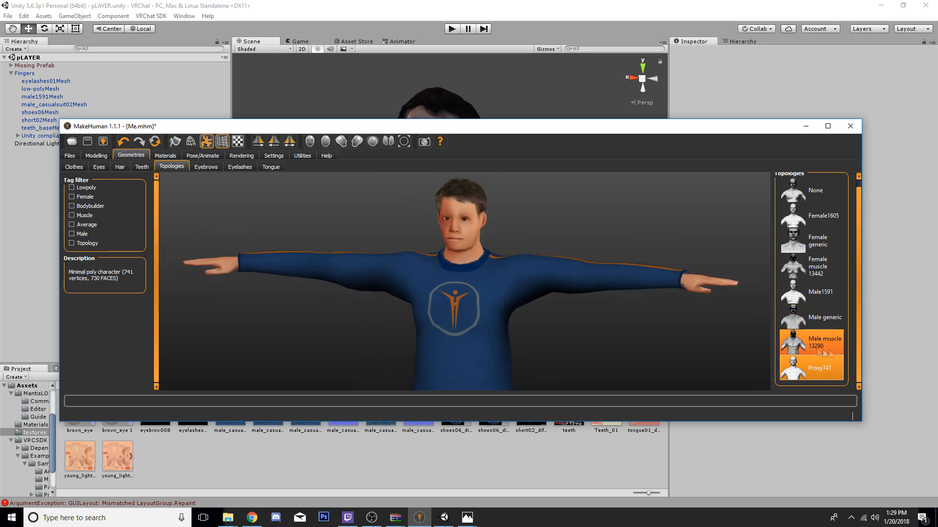
click(820, 292)
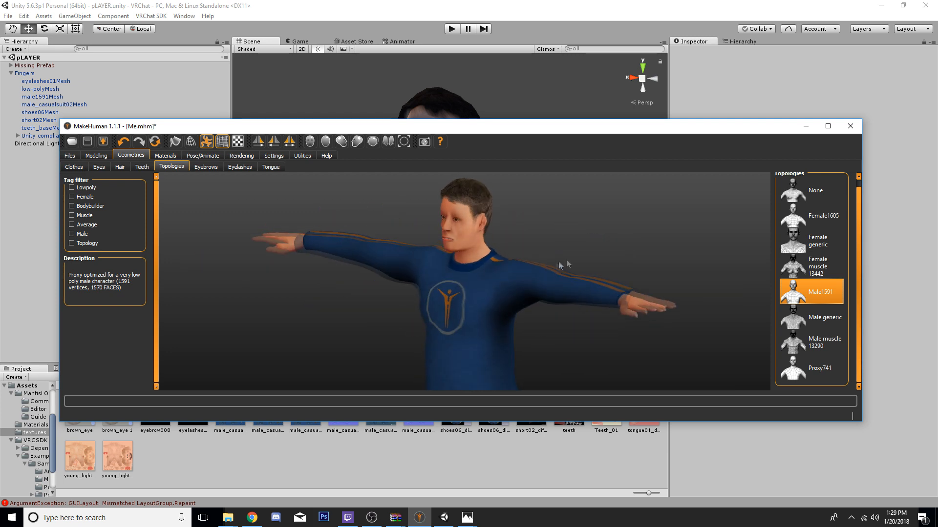
Review the eyebrow, tongue and eyelash choices, then return to the eye options.
click(206, 166)
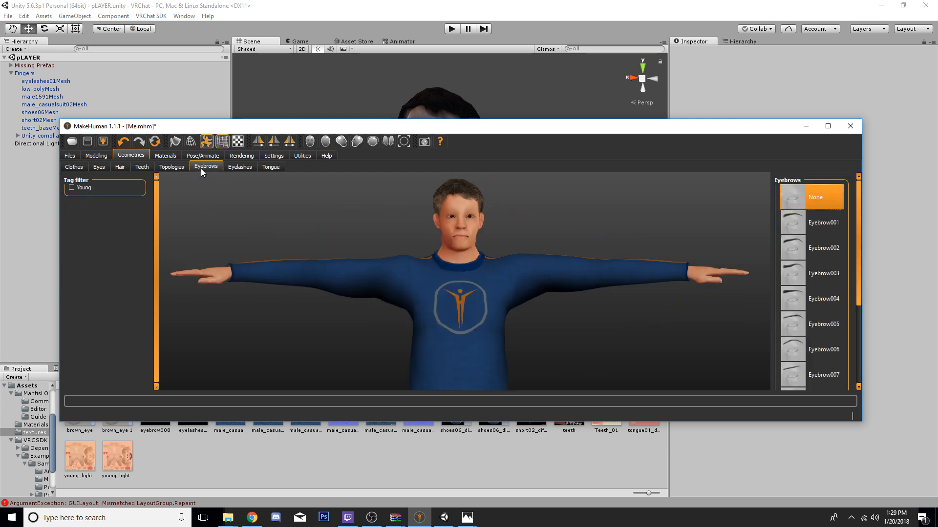
click(270, 167)
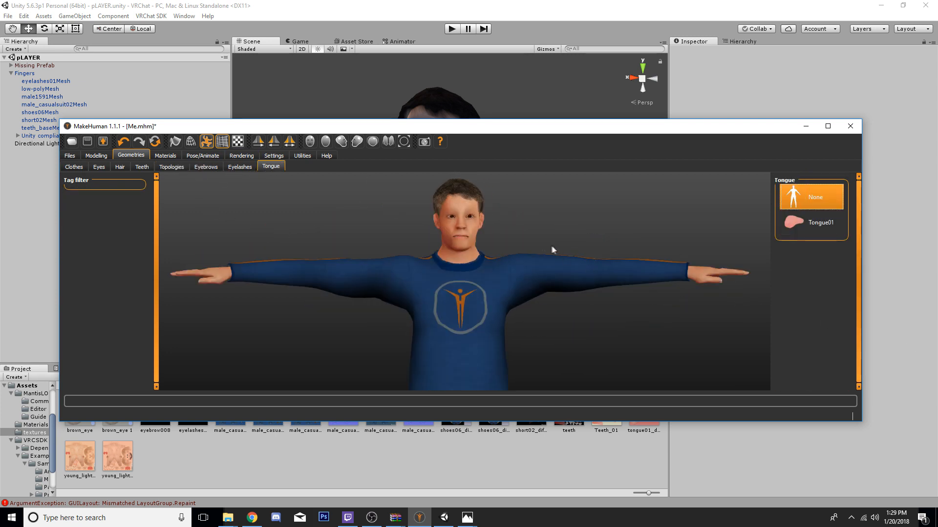
click(239, 166)
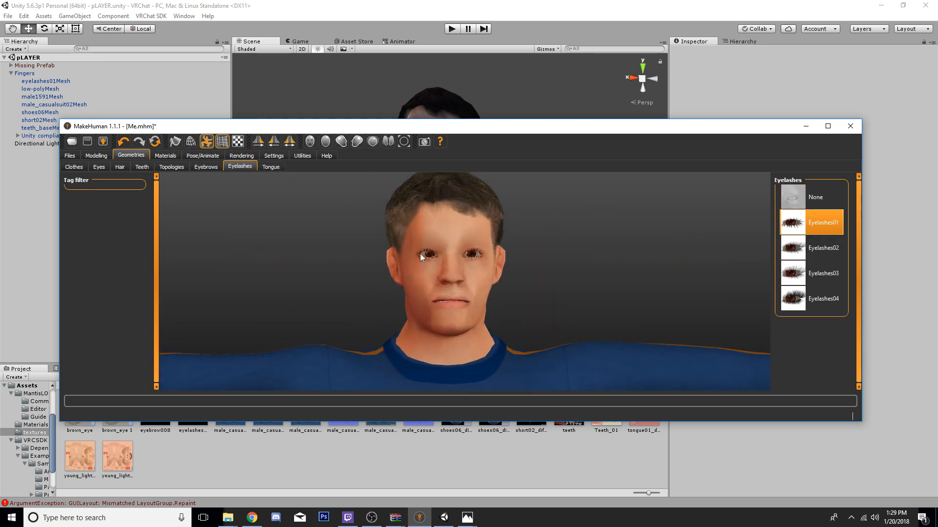
scroll(down, 3)
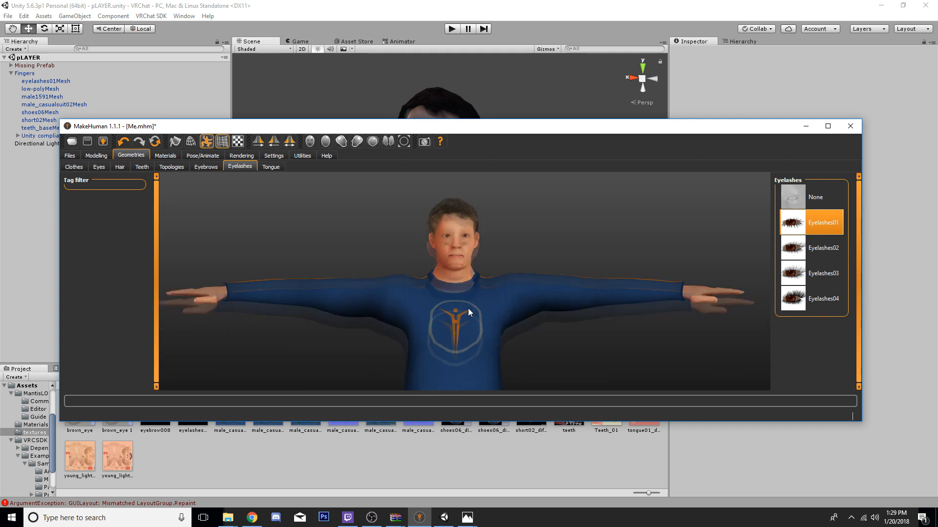
click(205, 166)
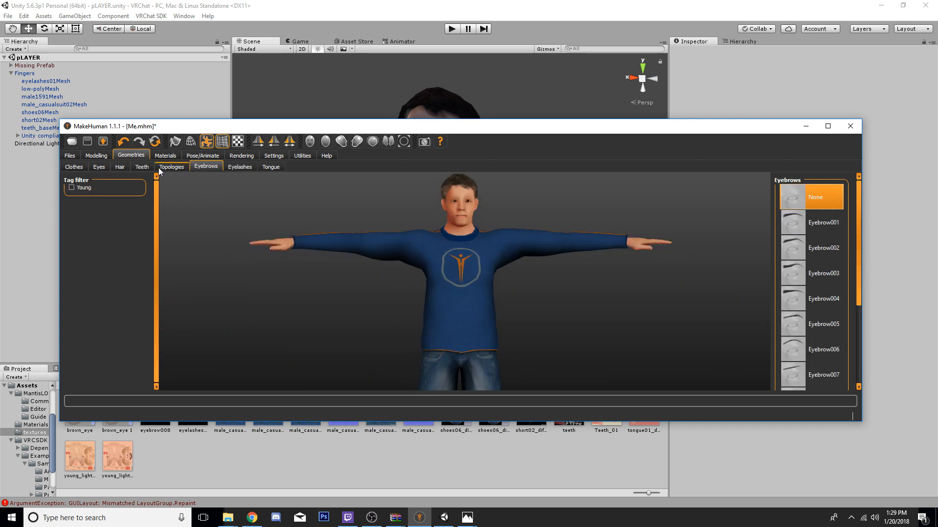
click(99, 167)
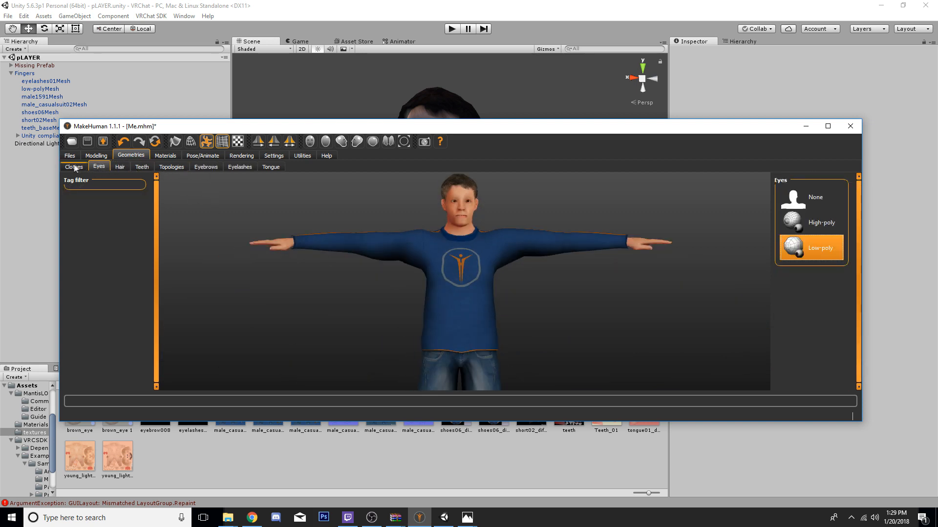
Browse the Skeleton, General, Background and Mouse settings tabs, dismissing the mouse notice.
click(202, 155)
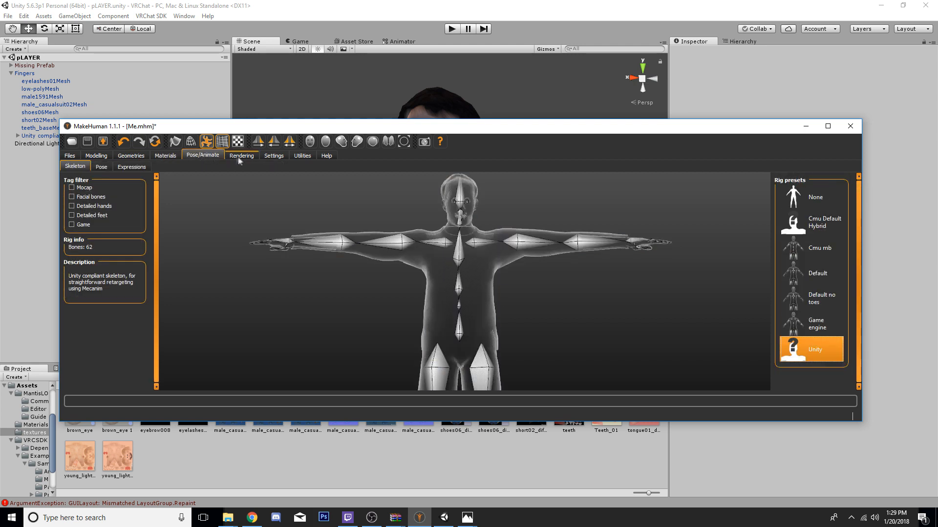
click(274, 155)
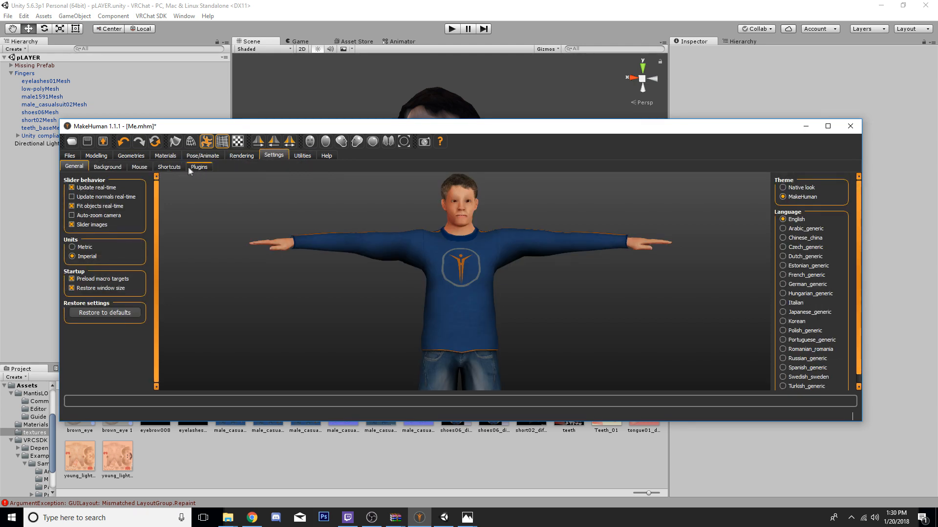
click(107, 167)
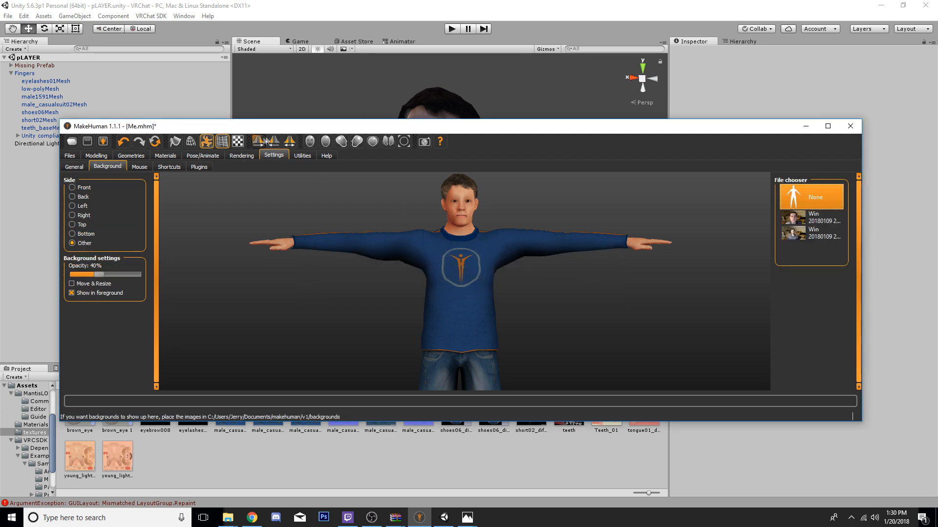
click(139, 167)
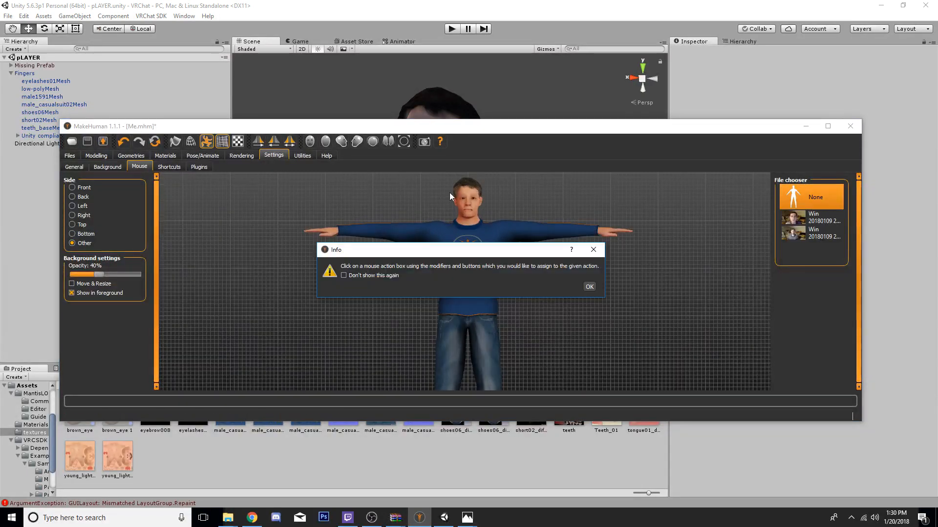
click(589, 286)
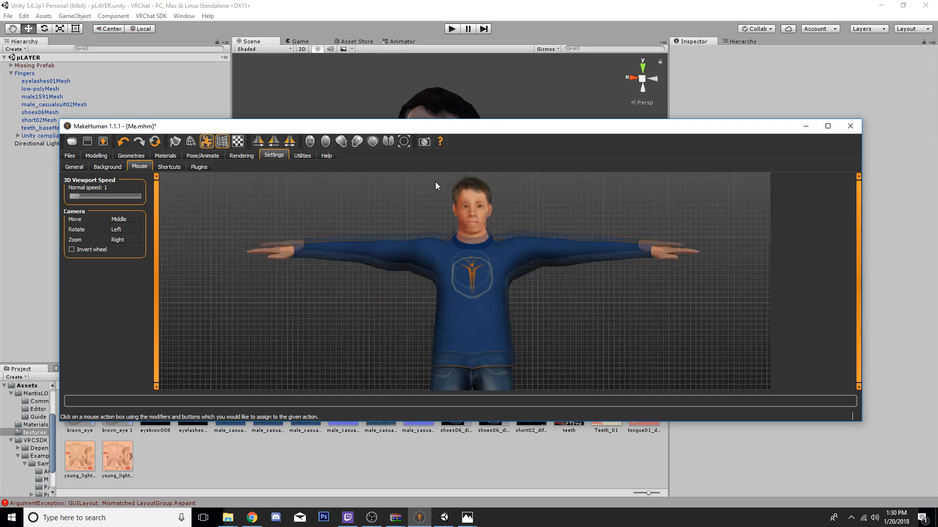
Show the front-side background photo in the foreground at 40% opacity.
click(107, 166)
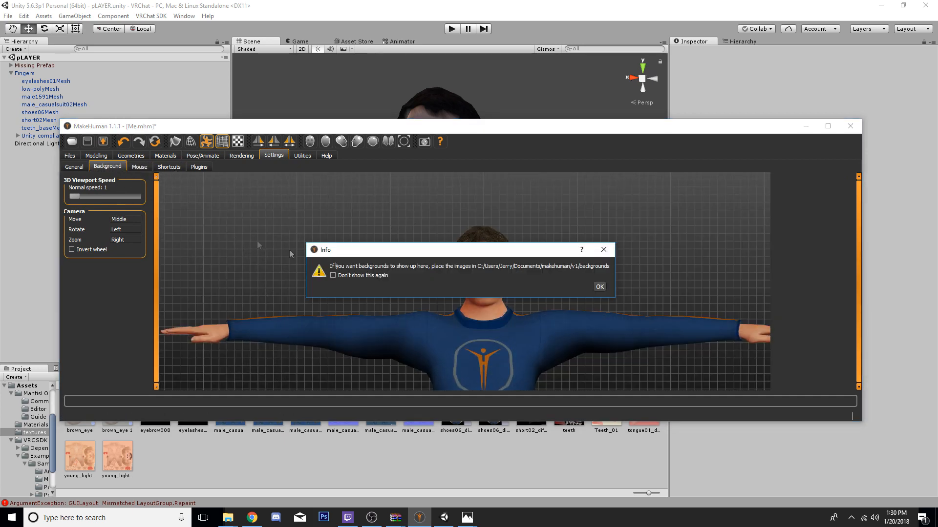
click(598, 287)
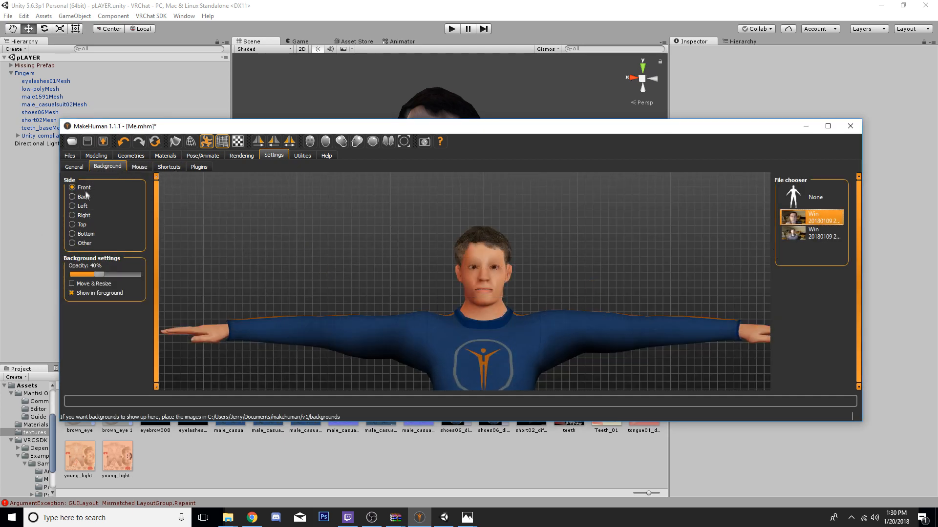
click(72, 293)
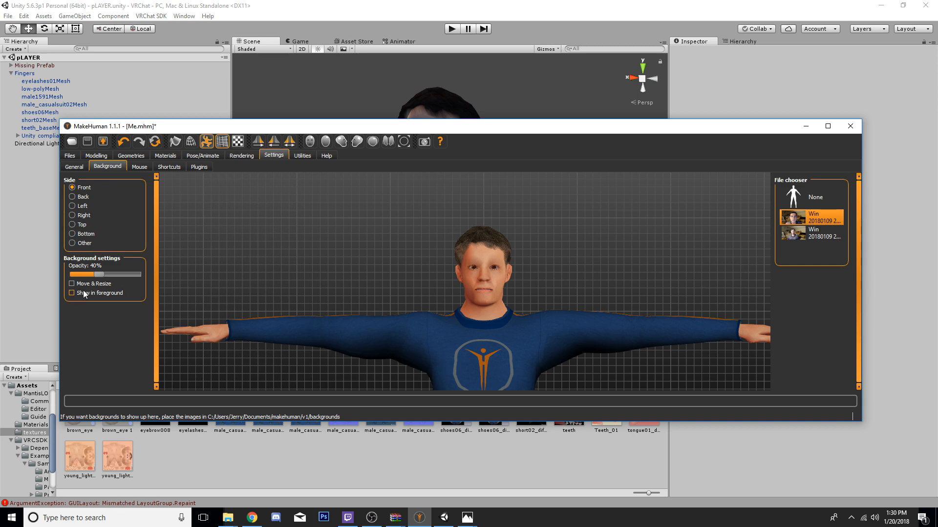
click(72, 293)
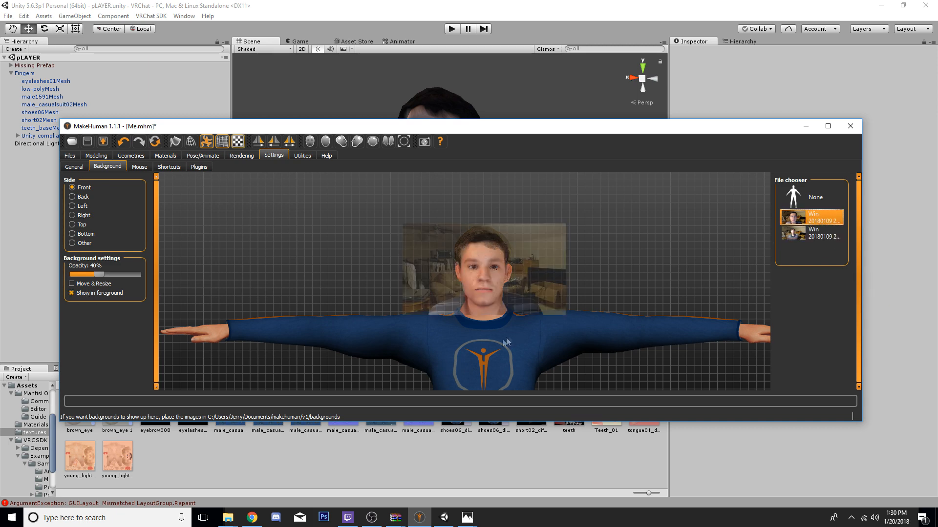
scroll(up, 3)
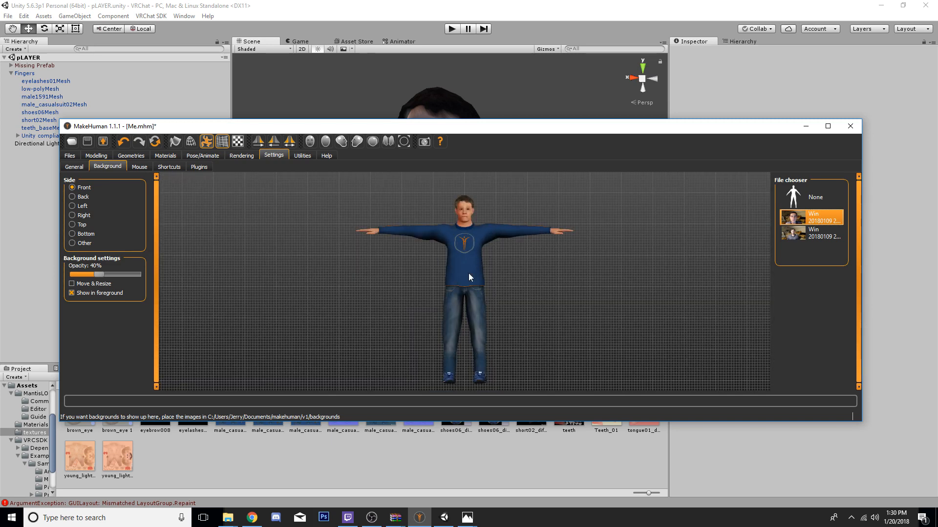
mouse_move(428, 248)
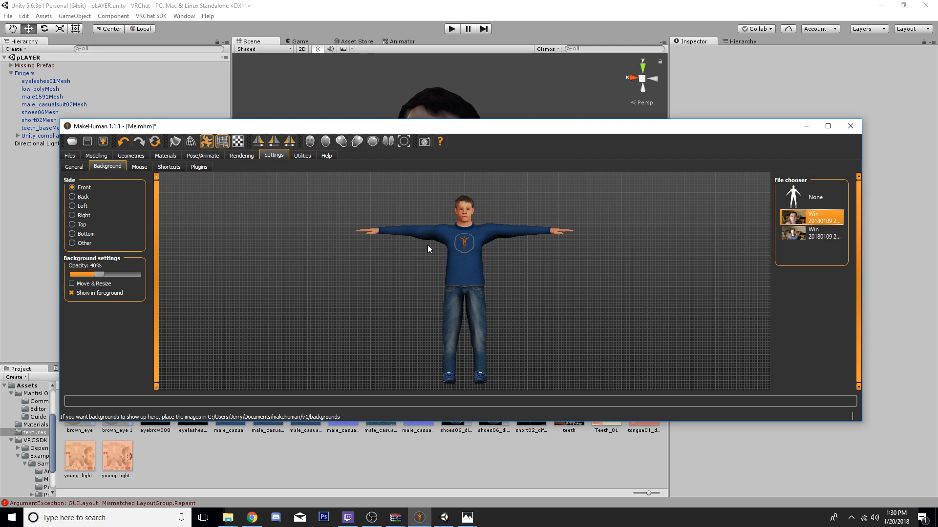
Check the skeleton, try Male elegantsuit, then switch back to Male casualsuit02.
click(202, 156)
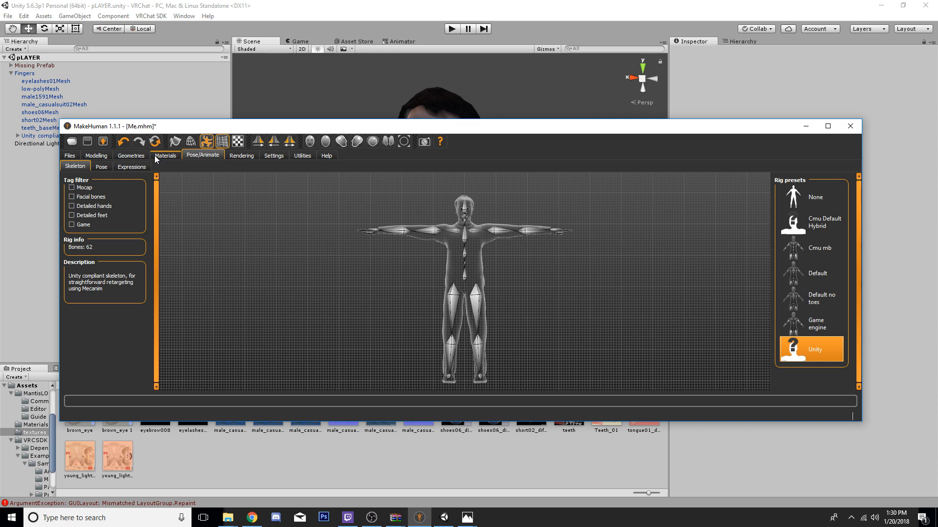
click(165, 156)
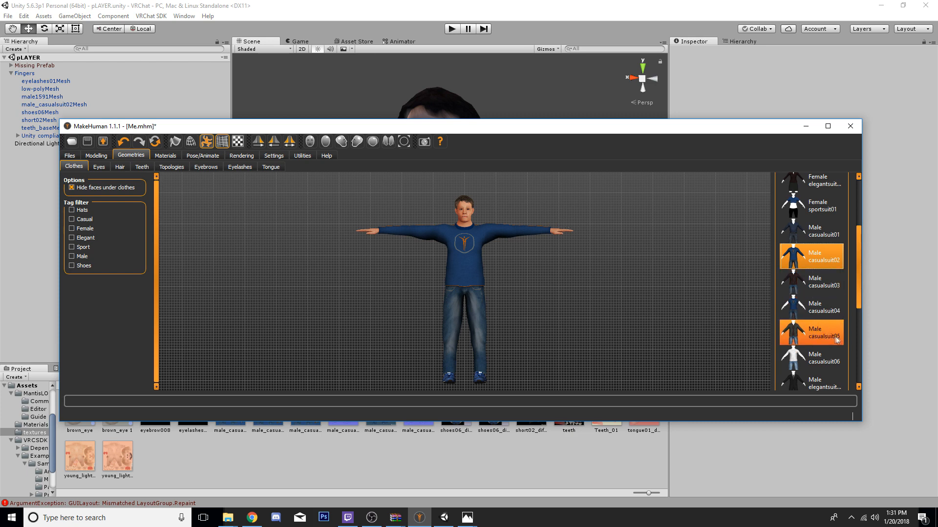
scroll(down, 3)
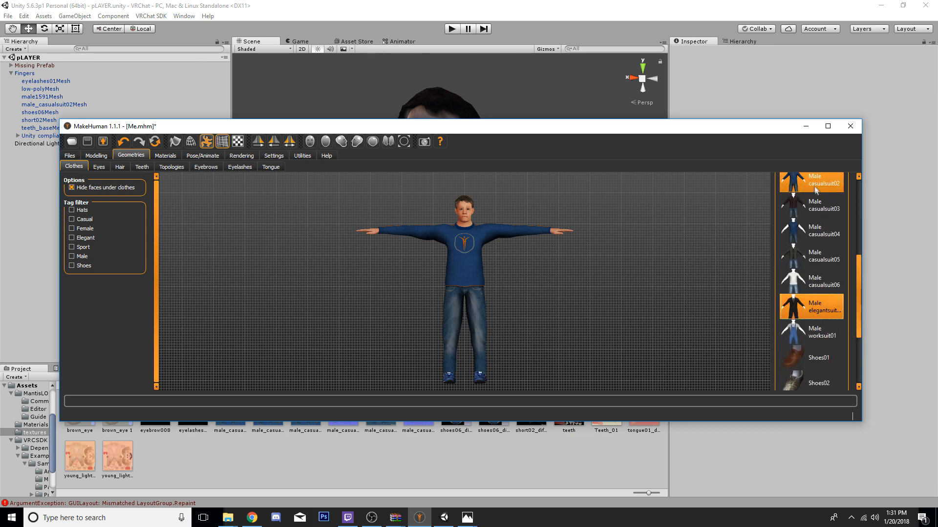
click(819, 230)
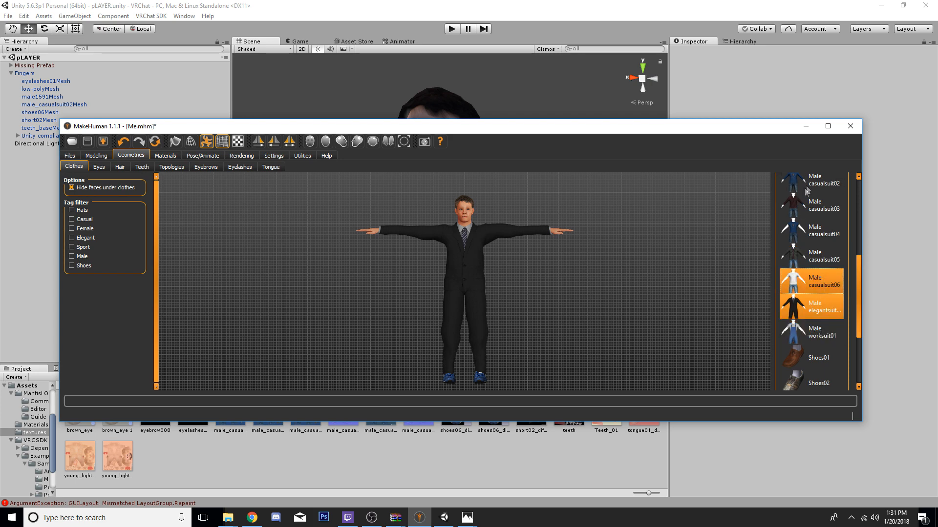
click(811, 184)
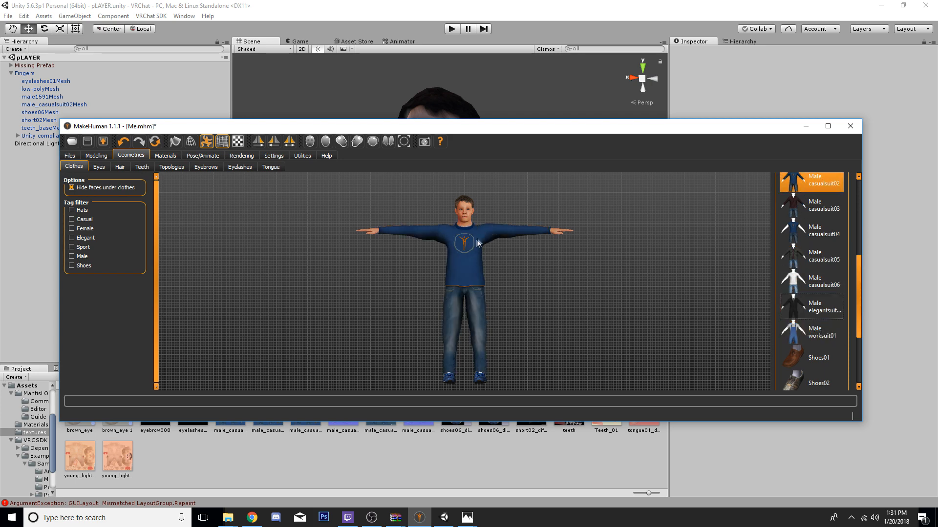
click(70, 155)
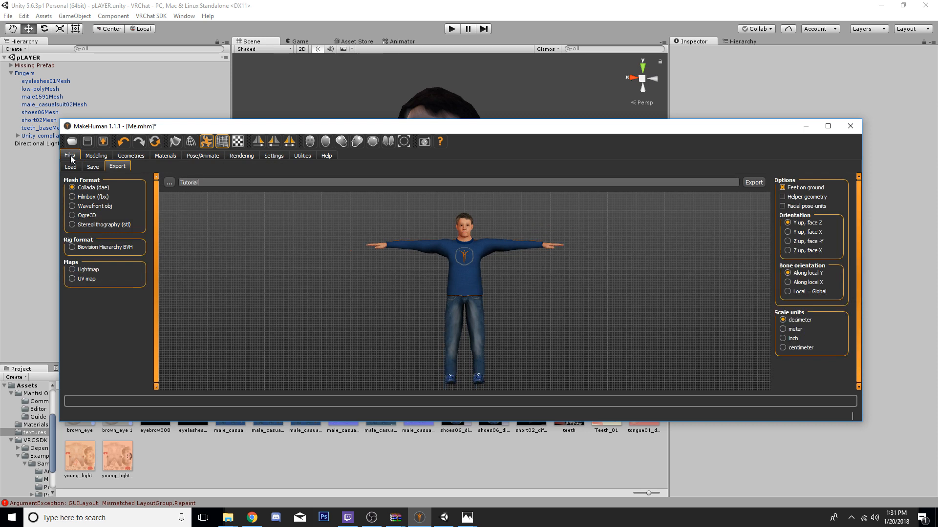
mouse_move(91, 206)
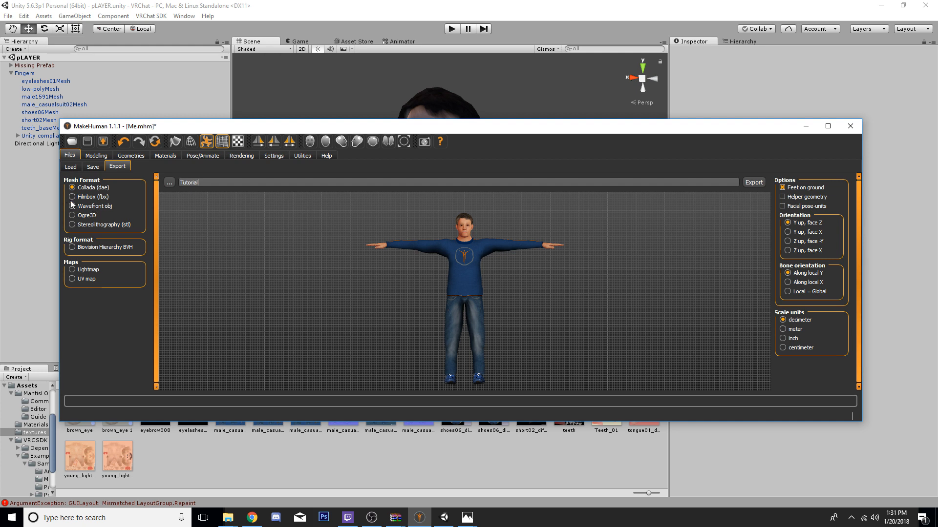
Set the export format to Filmbox (fbx) with Binary FBX unchecked.
click(72, 197)
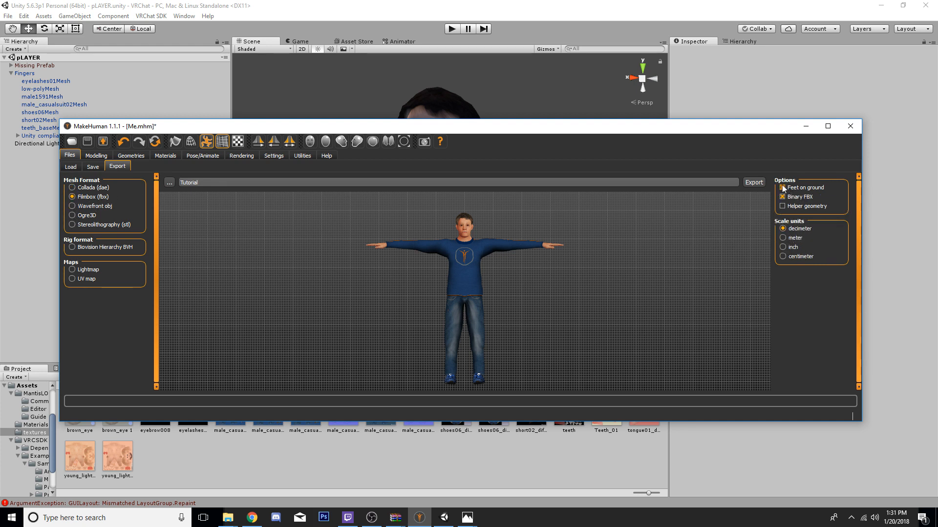
click(783, 187)
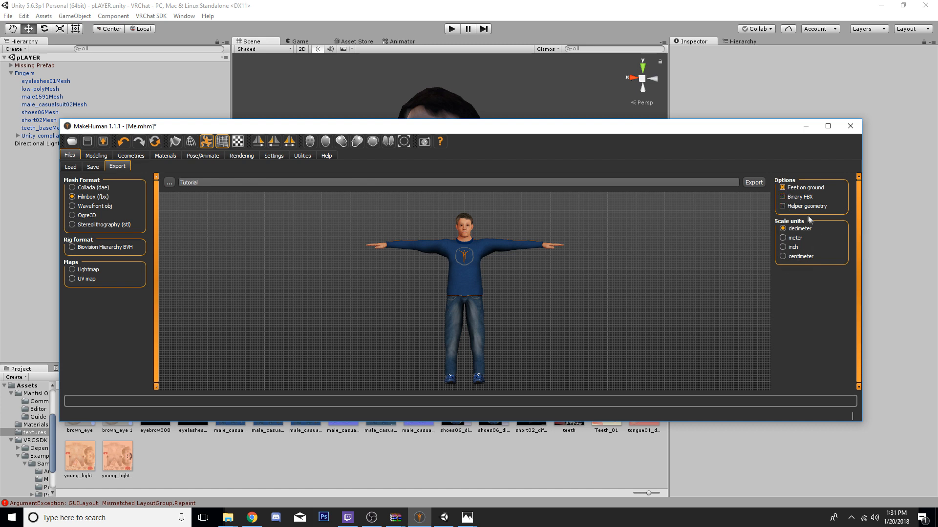
mouse_move(810, 229)
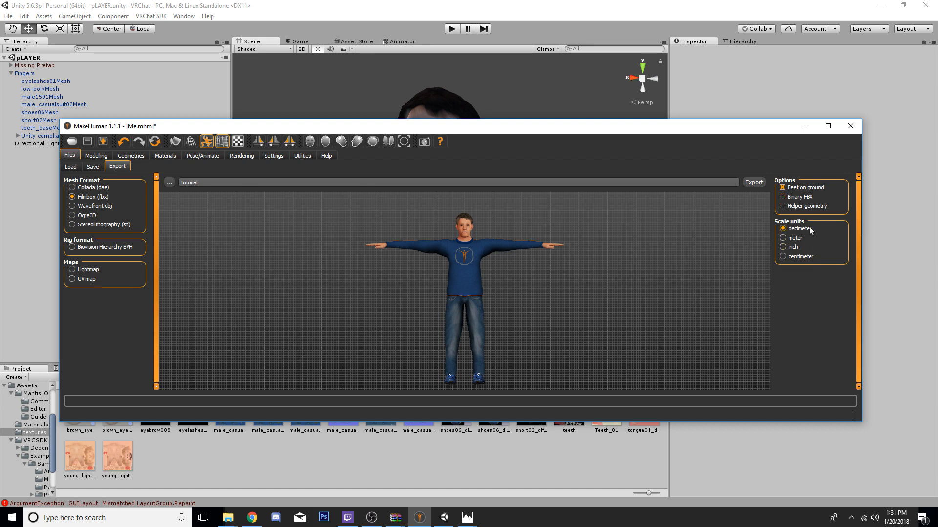
mouse_move(808, 234)
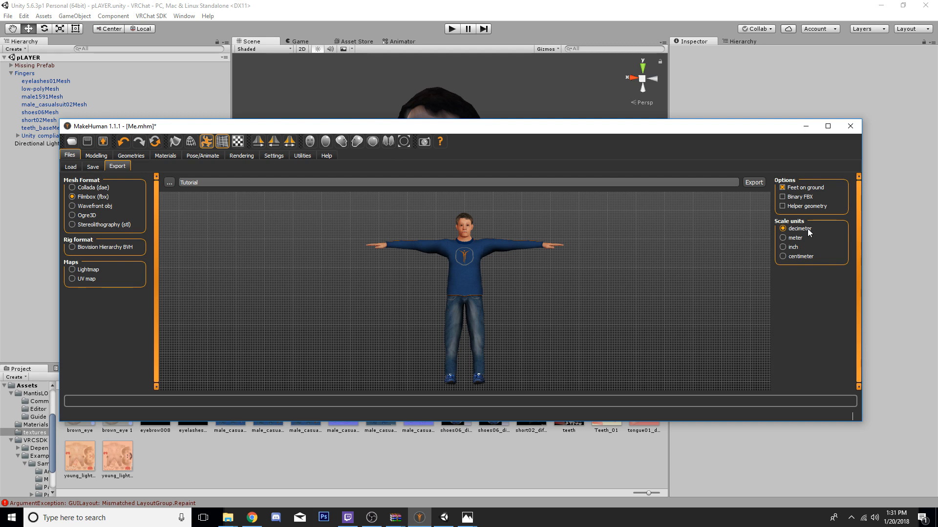
mouse_move(808, 233)
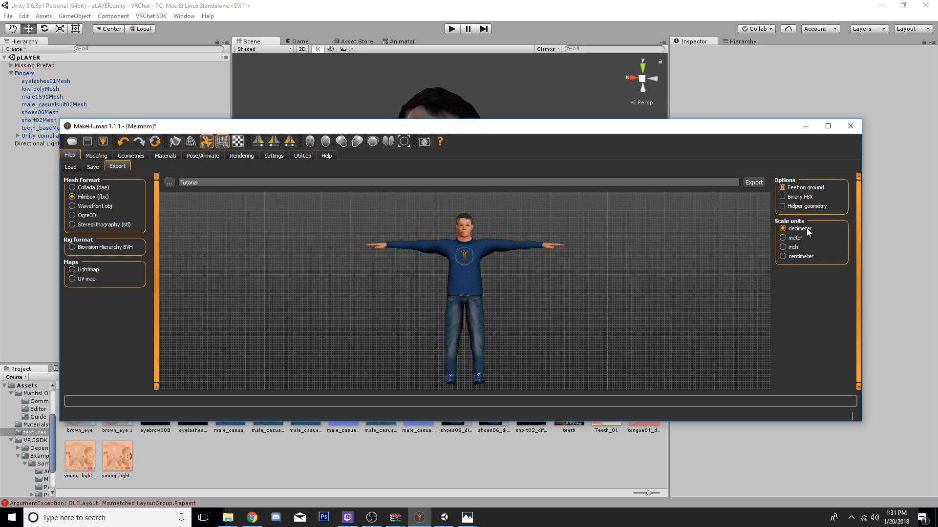
mouse_move(807, 232)
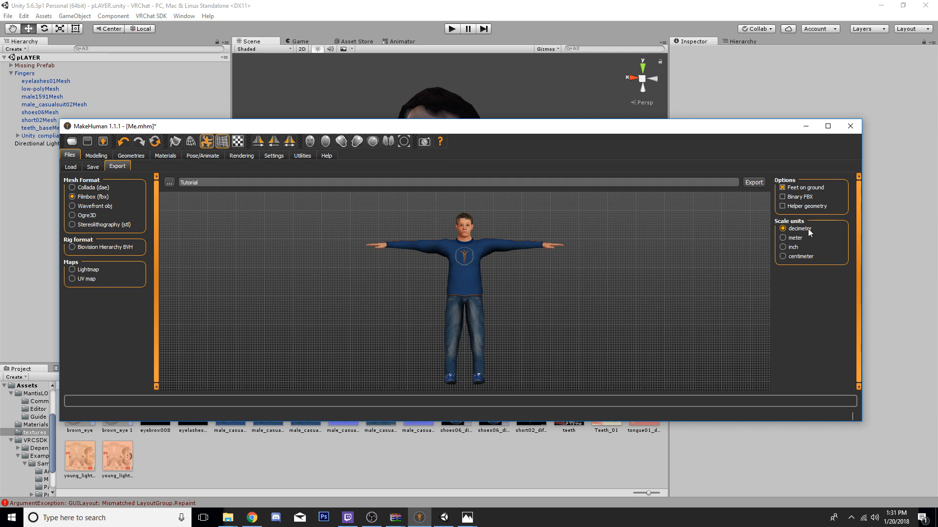
mouse_move(219, 231)
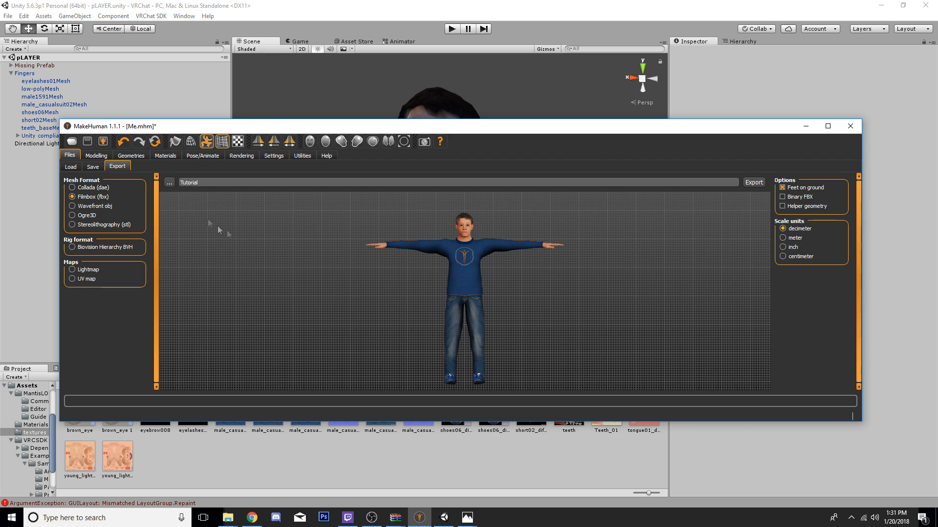
Save Tutorial.fbx into Documents > VRChat > Assets and close MakeHuman.
click(753, 182)
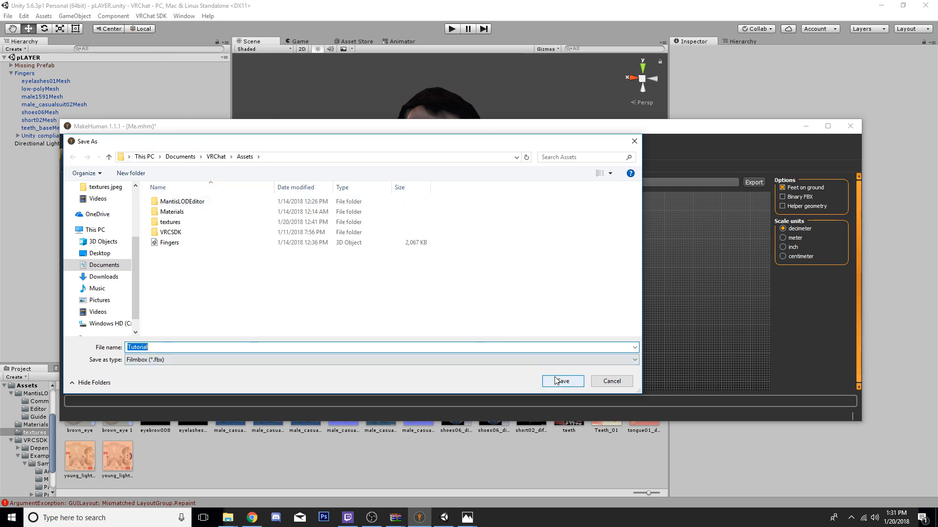
click(560, 381)
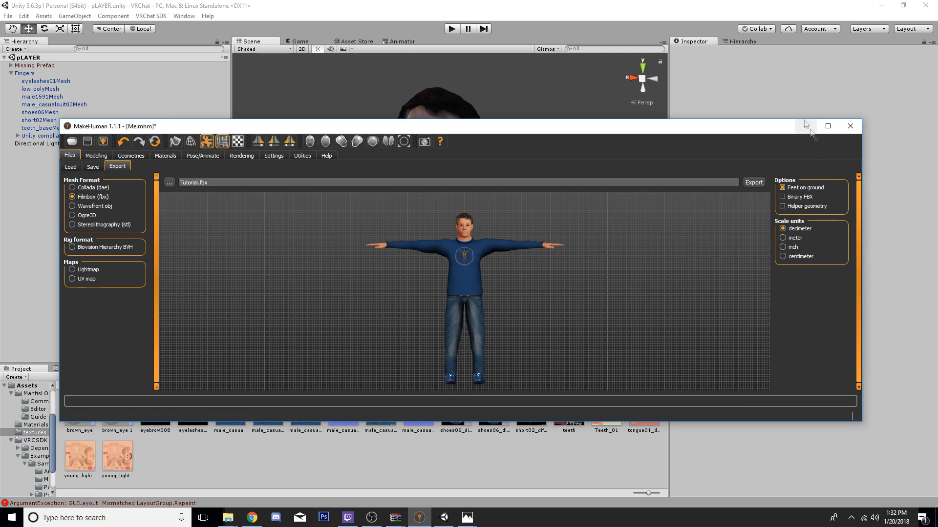
mouse_move(850, 127)
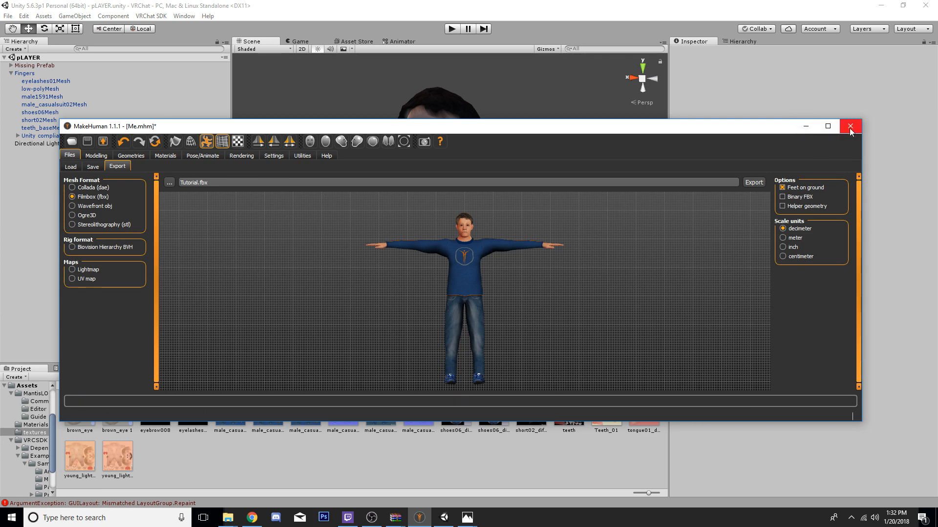
click(850, 126)
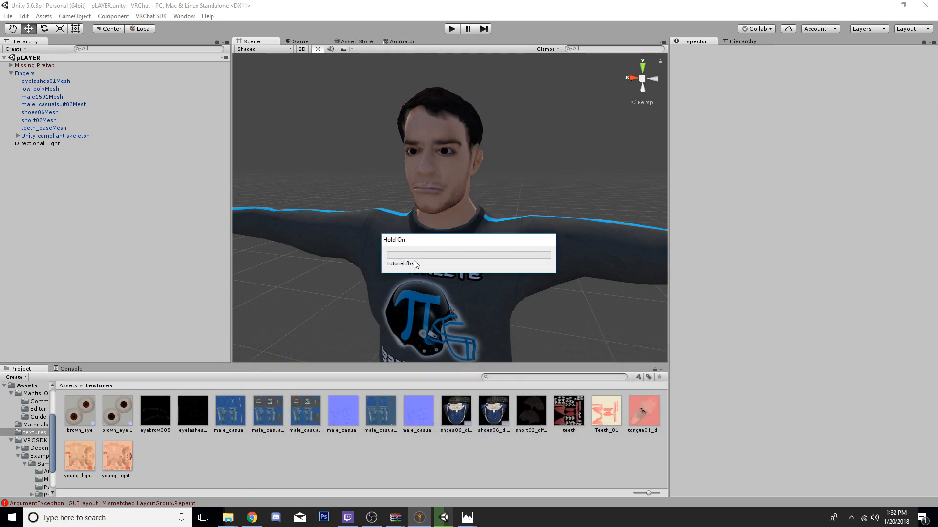